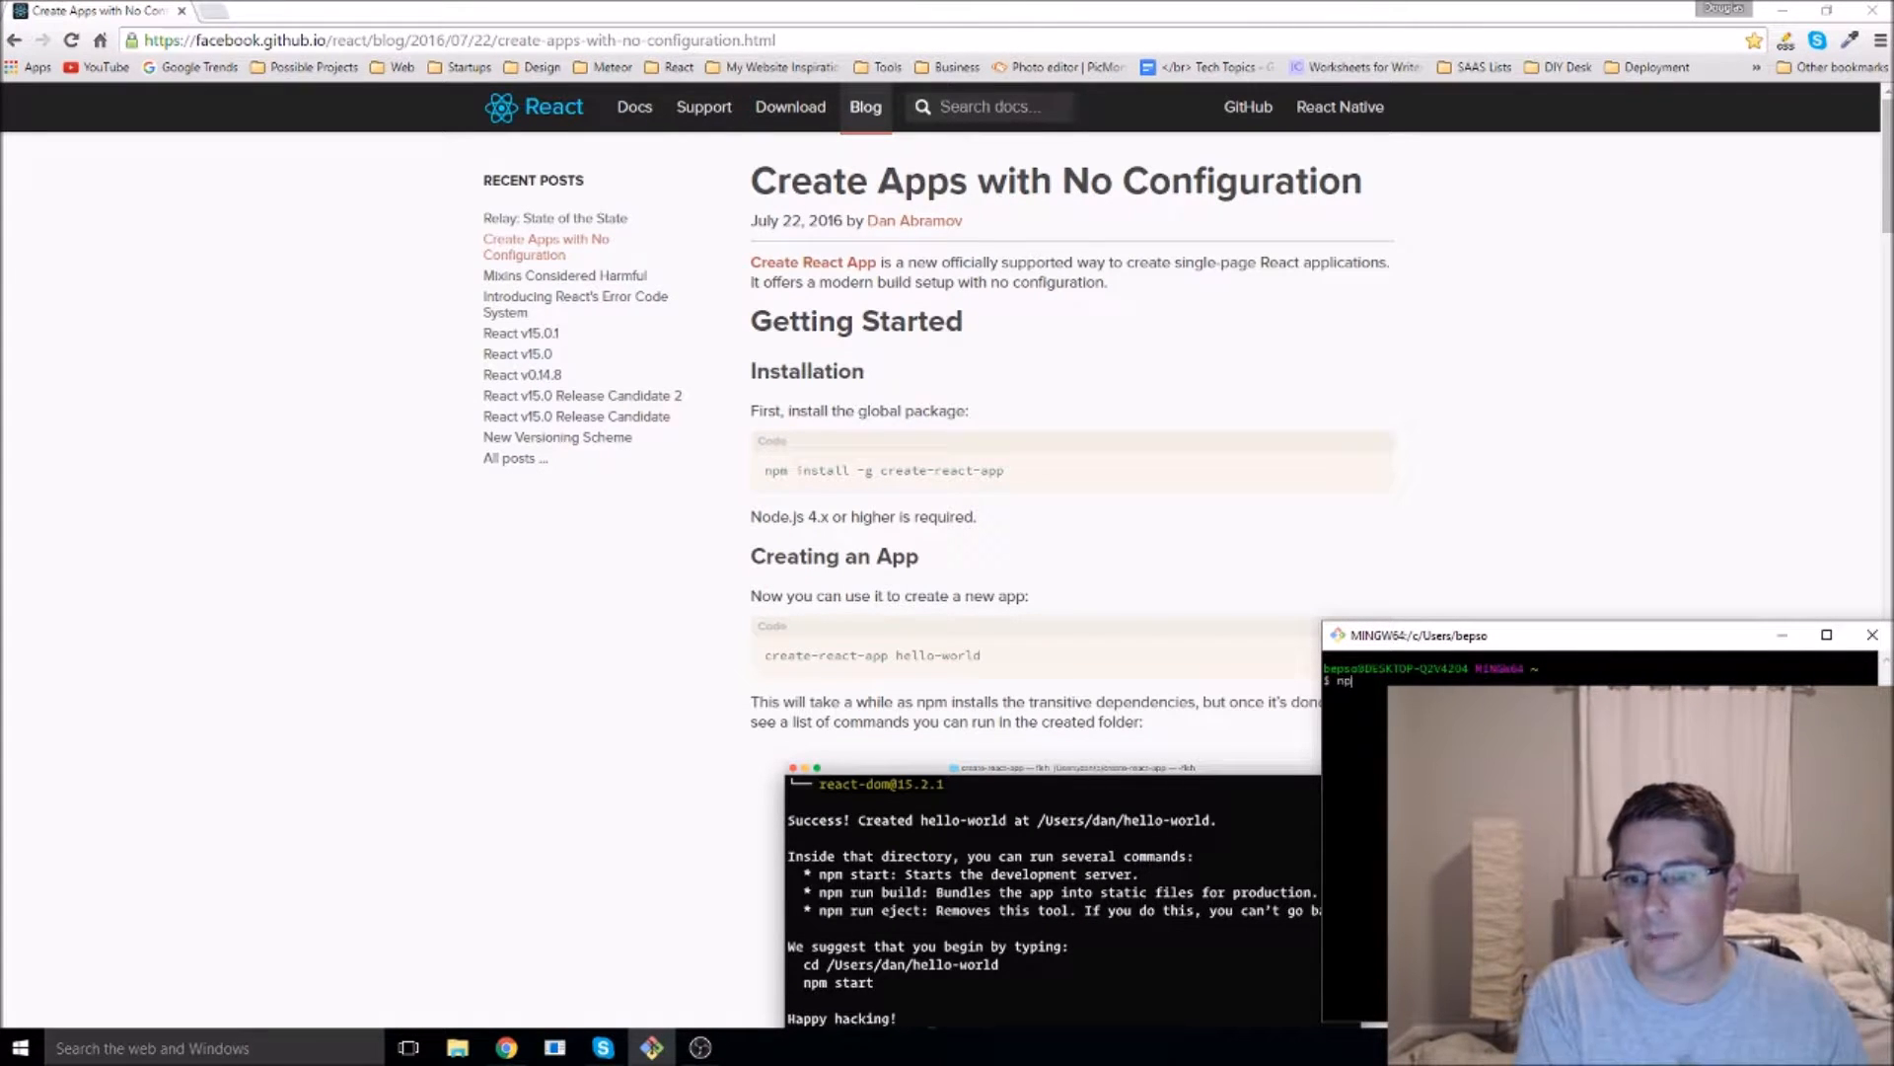
# - Install create-react-app globally with npm install -g create-react-app
pyautogui.write('install -g')
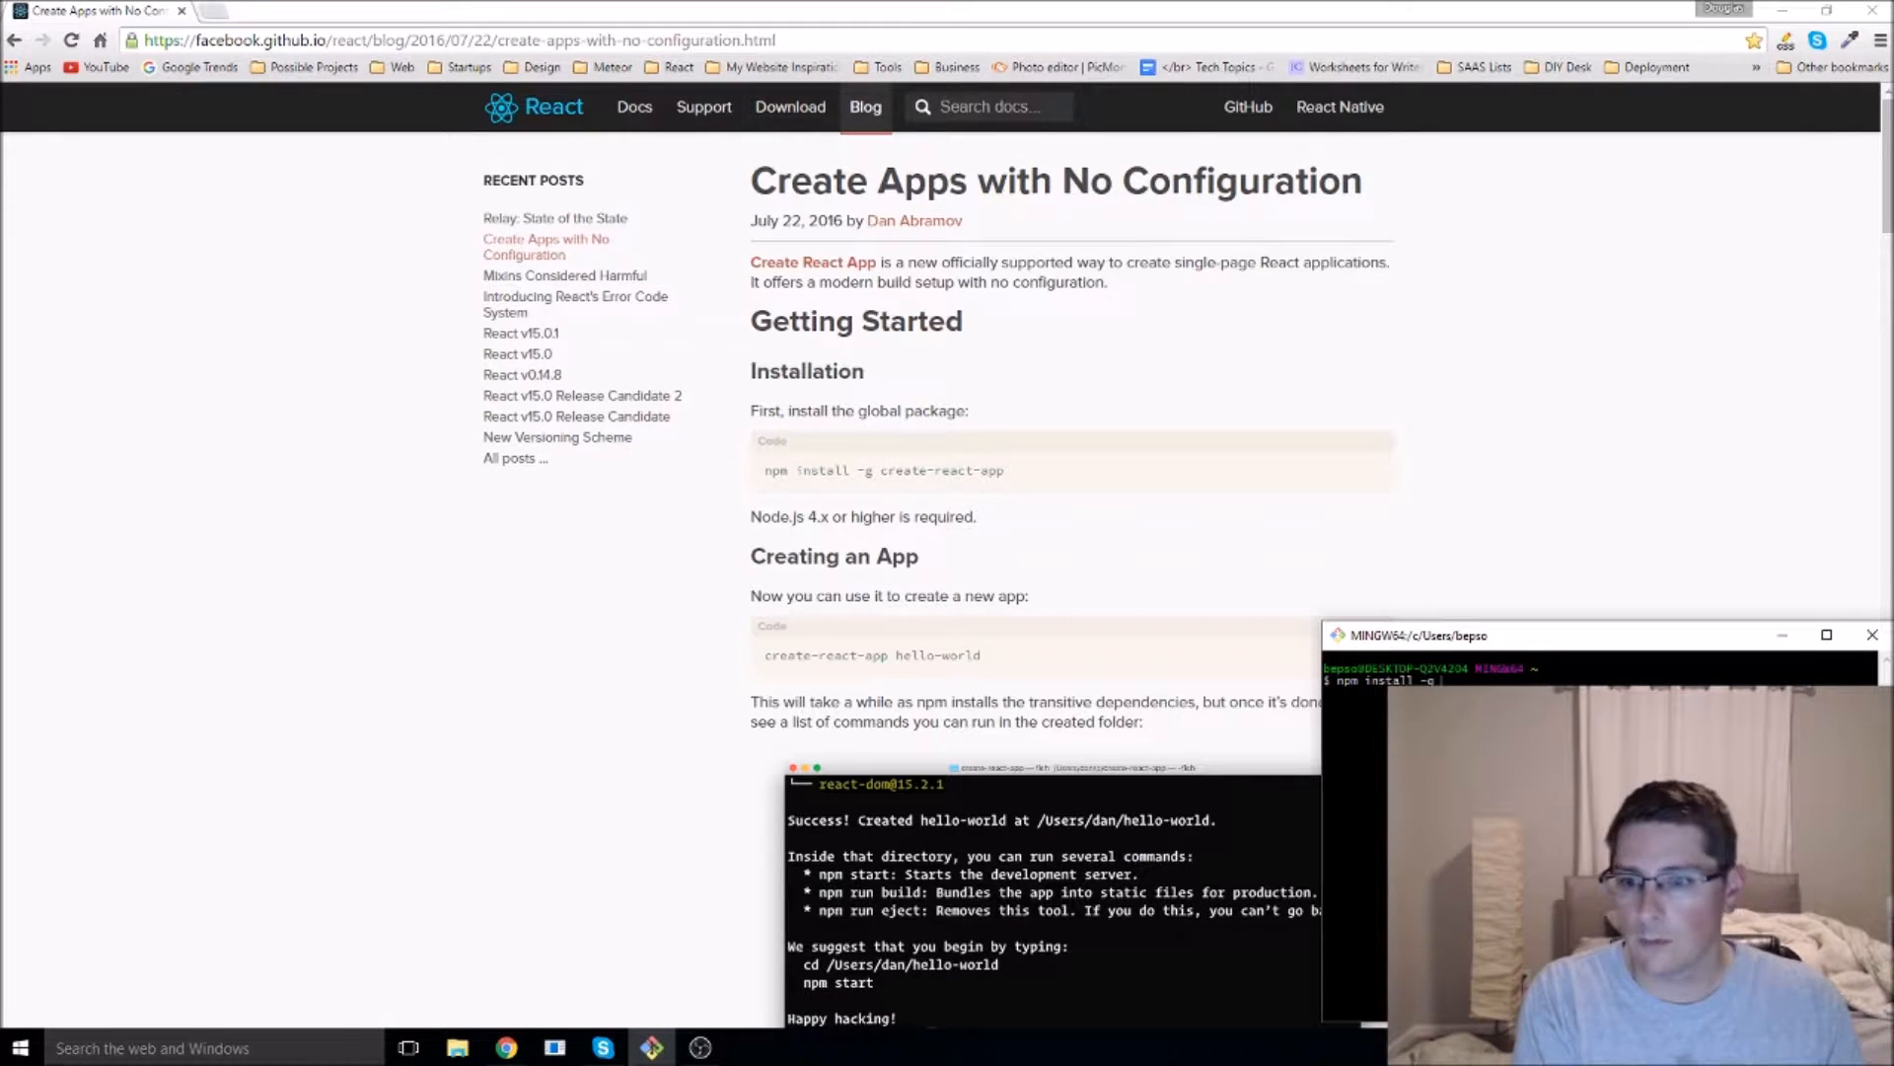
pyautogui.write('create-react-a')
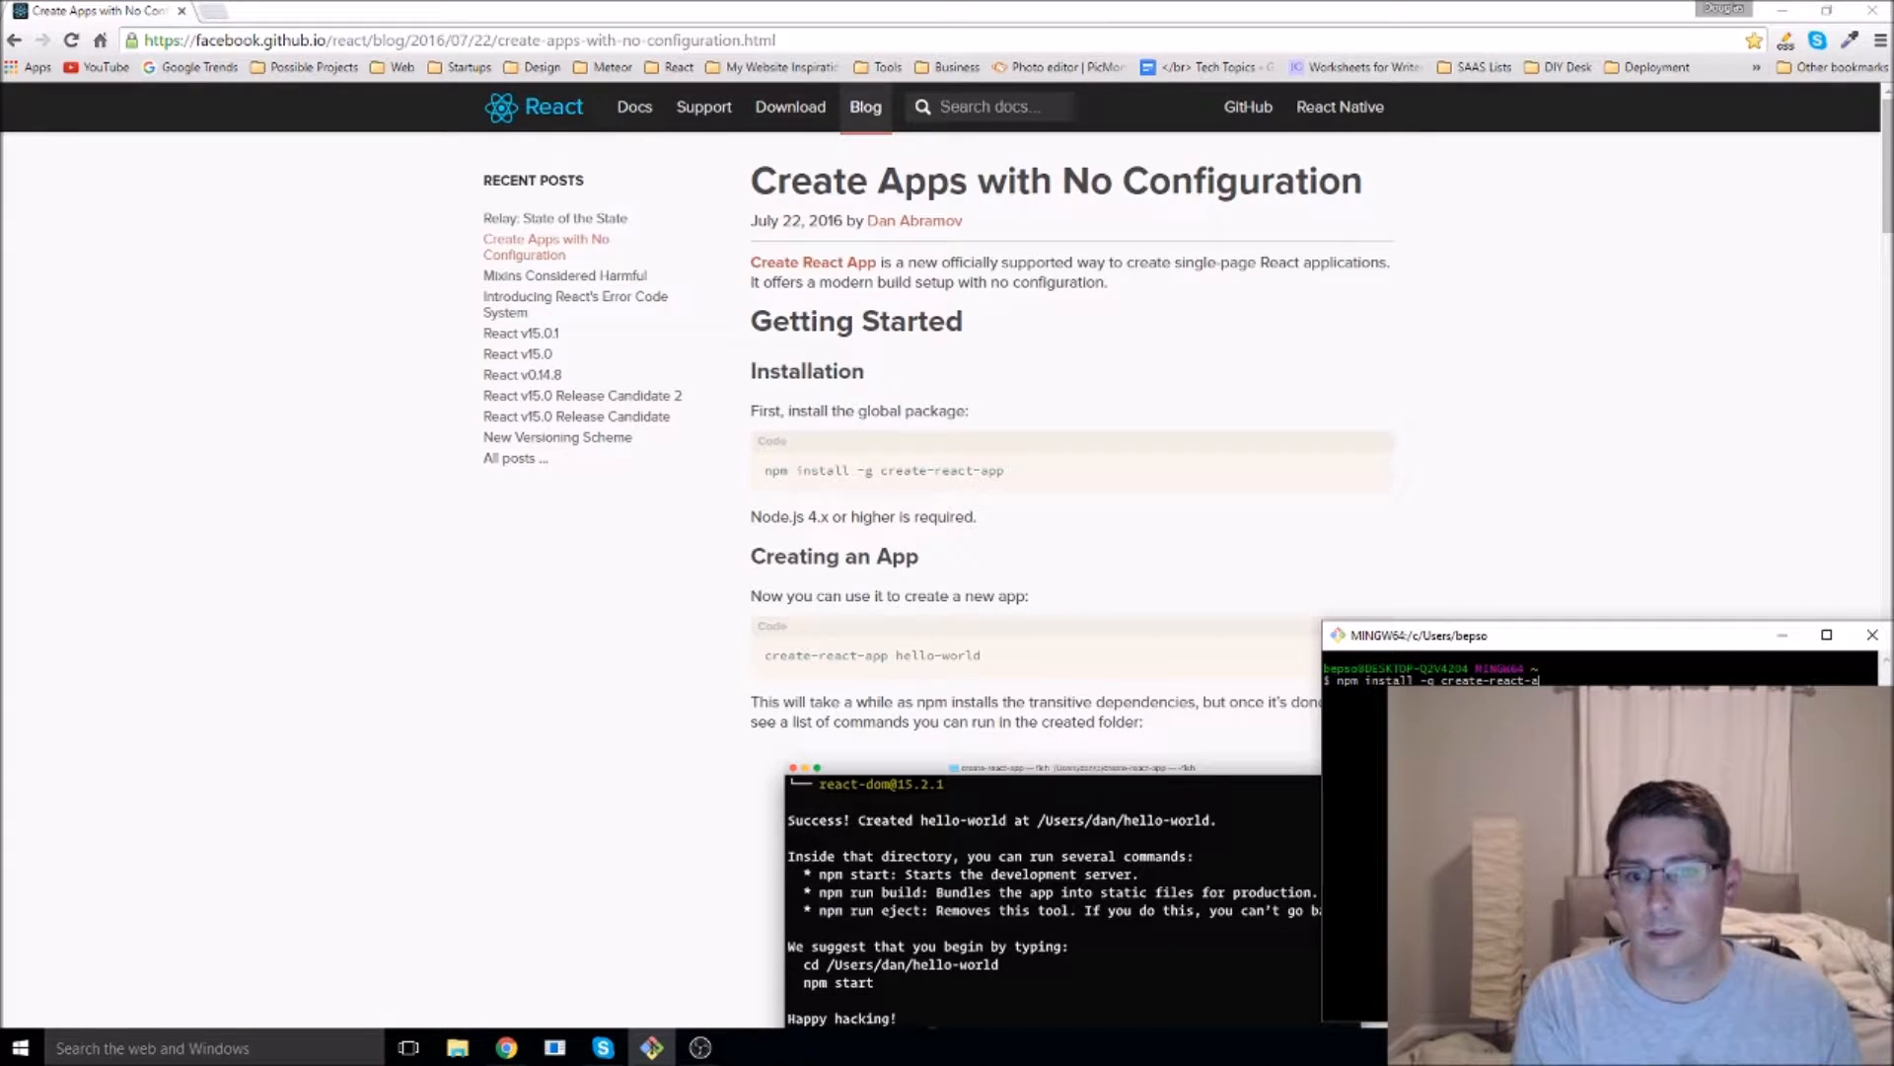
pyautogui.write('pp')
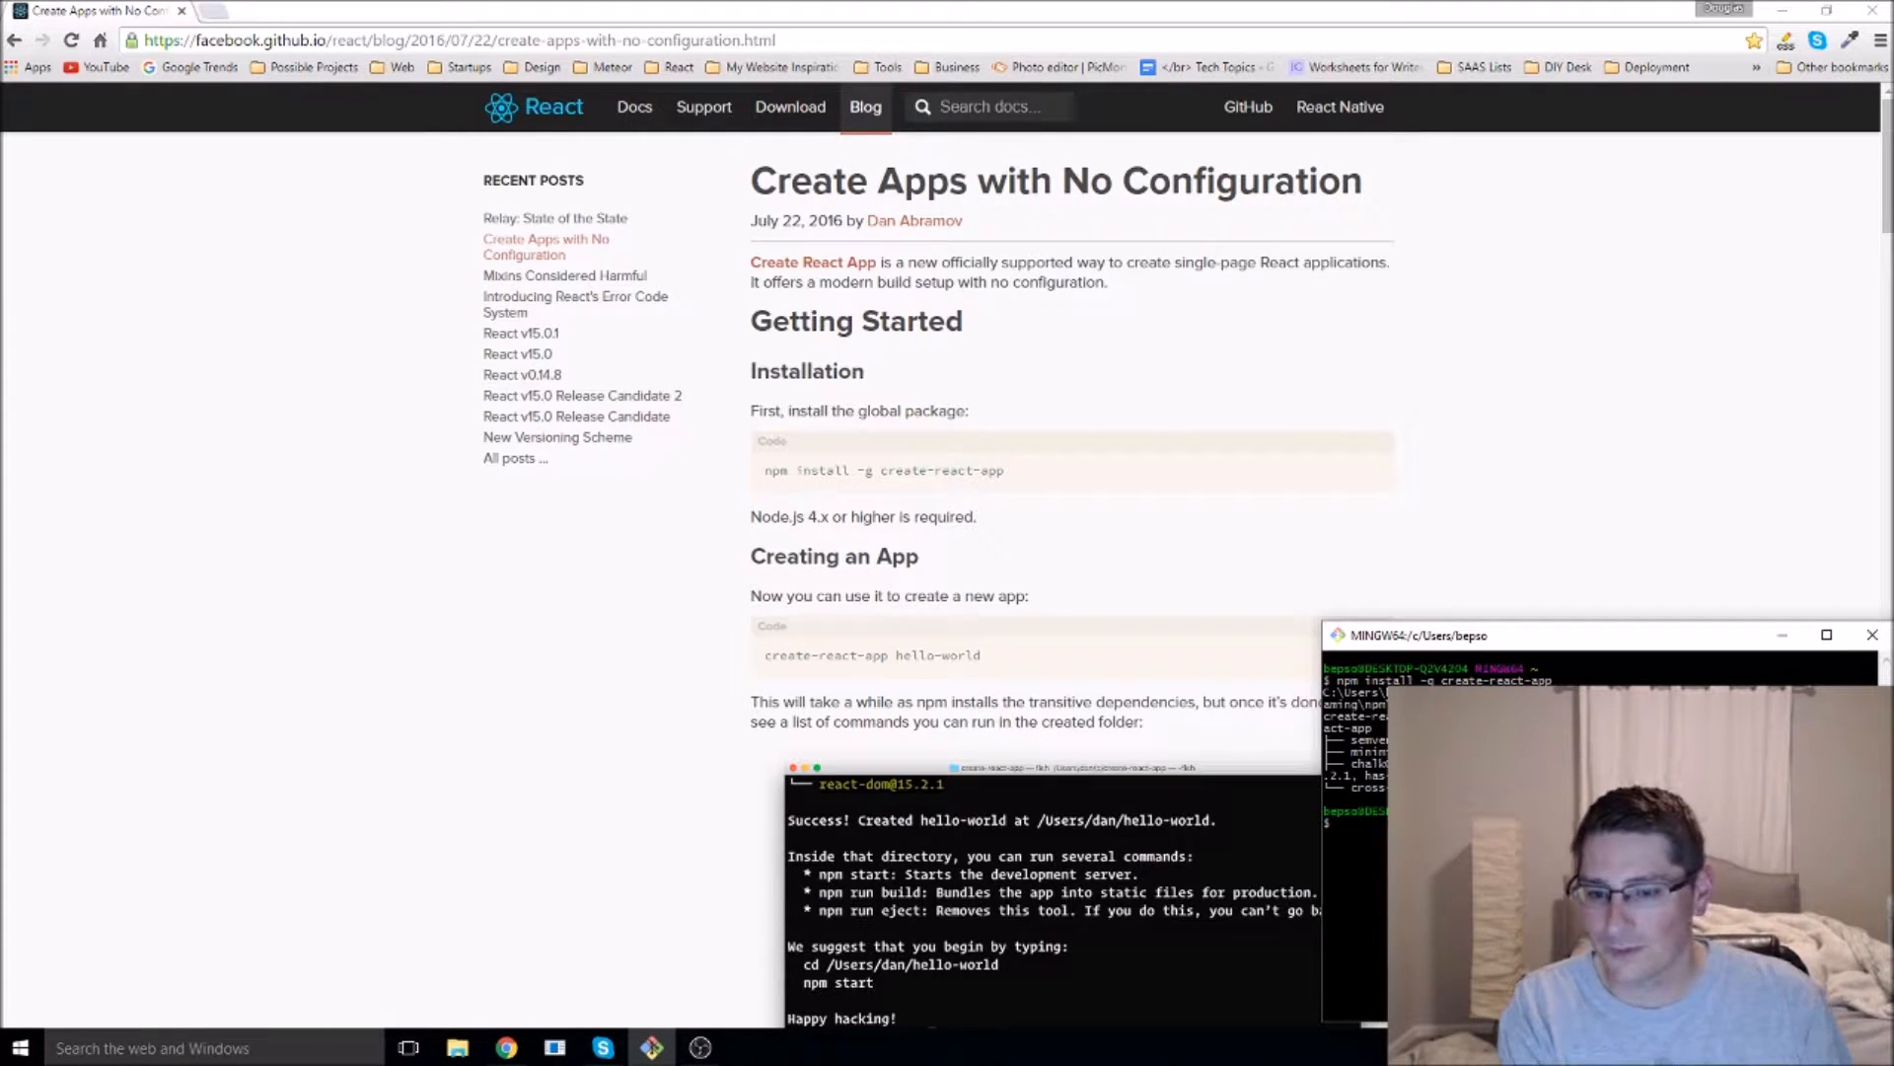
# - Change into Desktop/Web Projects and run create-react-app hello-world
pyautogui.write('cd')
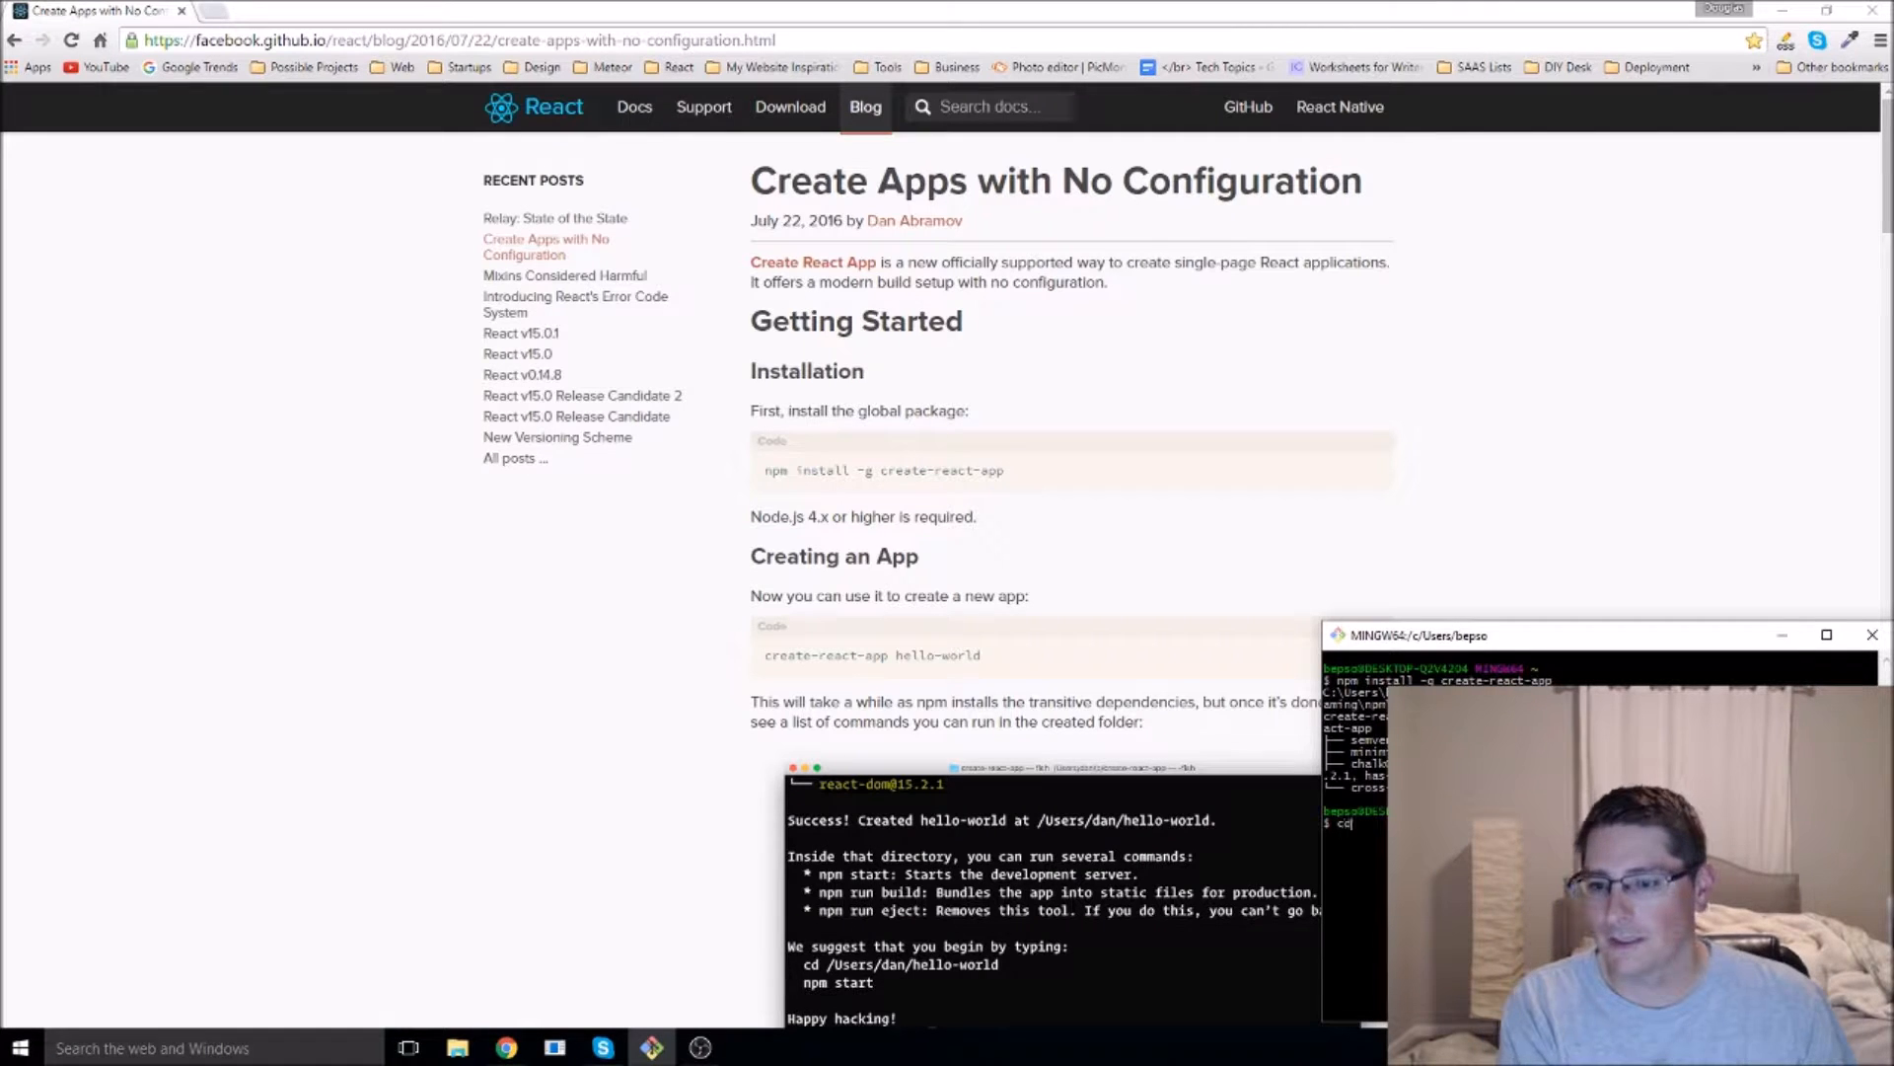
pyautogui.write('cd web\\')
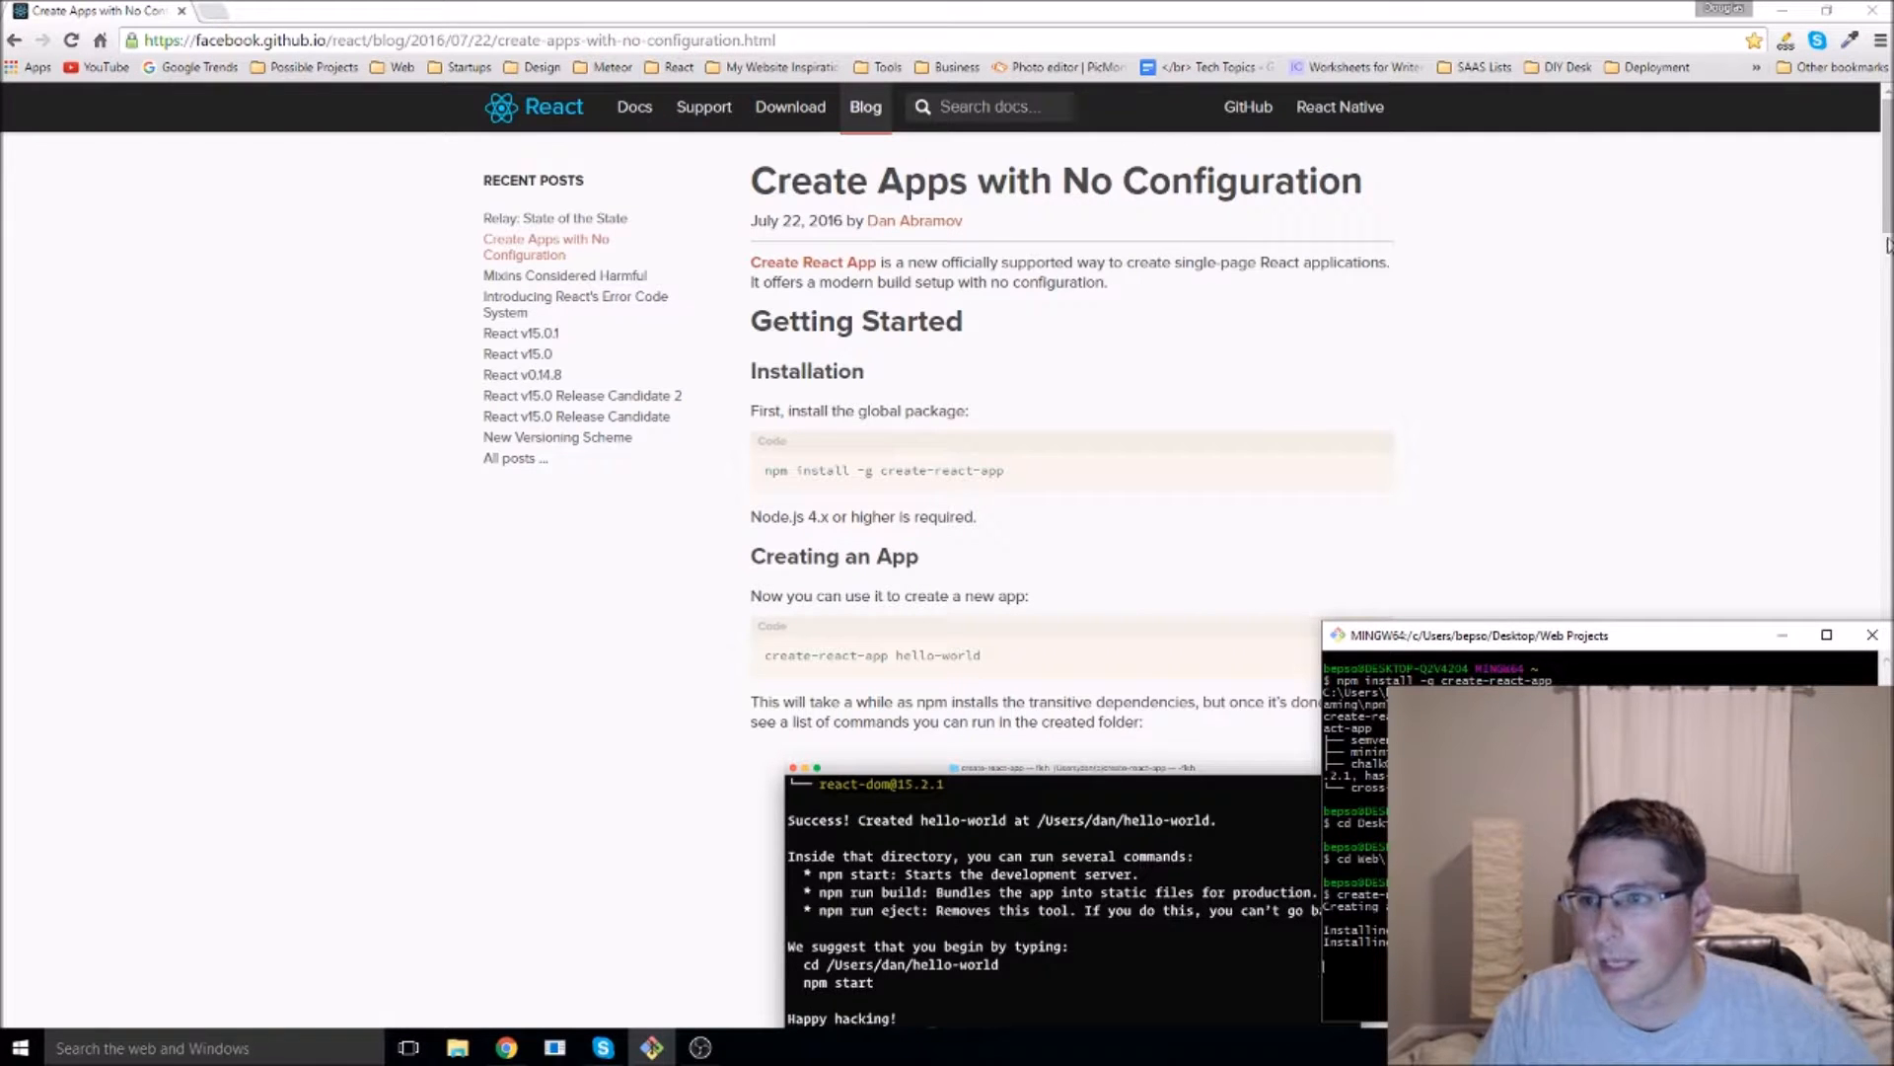
# - Scroll the Create React App post to the Creating an App and Starting the Server sections
pyautogui.scroll(-3)
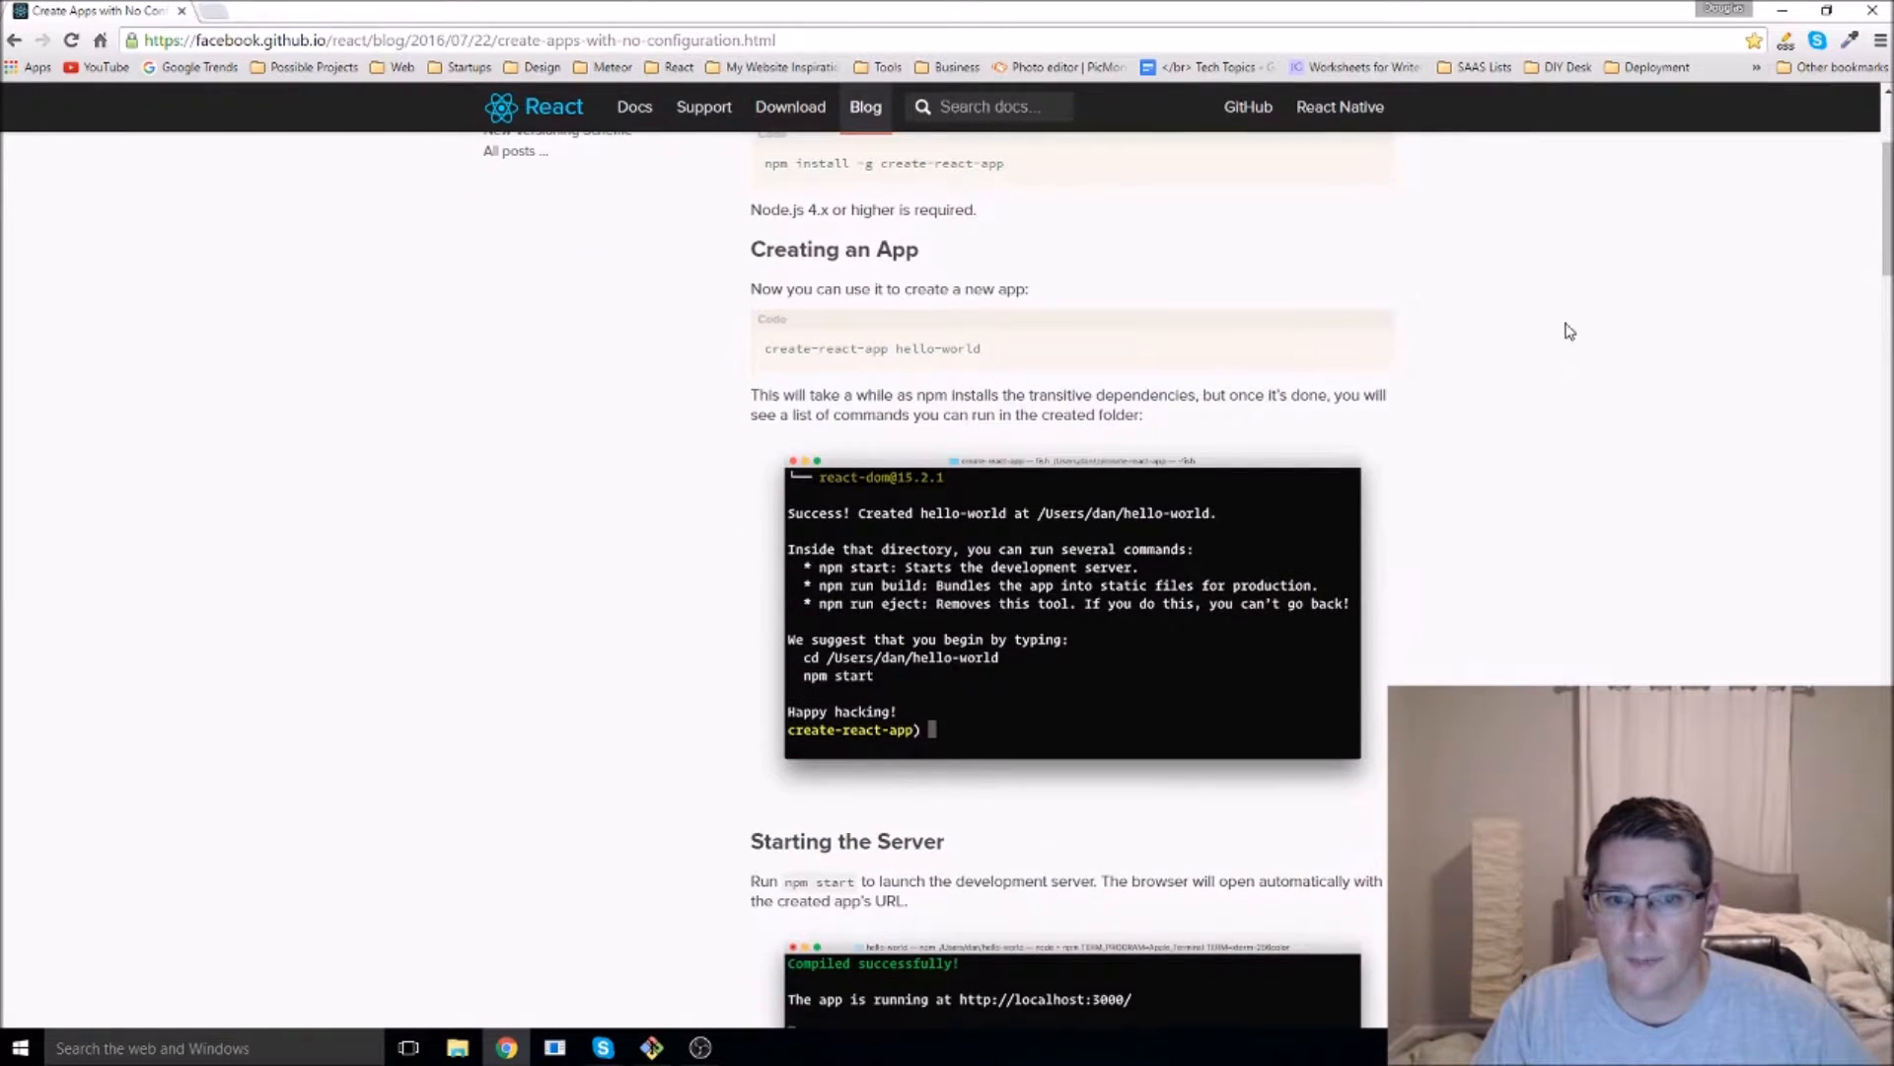
pyautogui.moveTo(1078, 673)
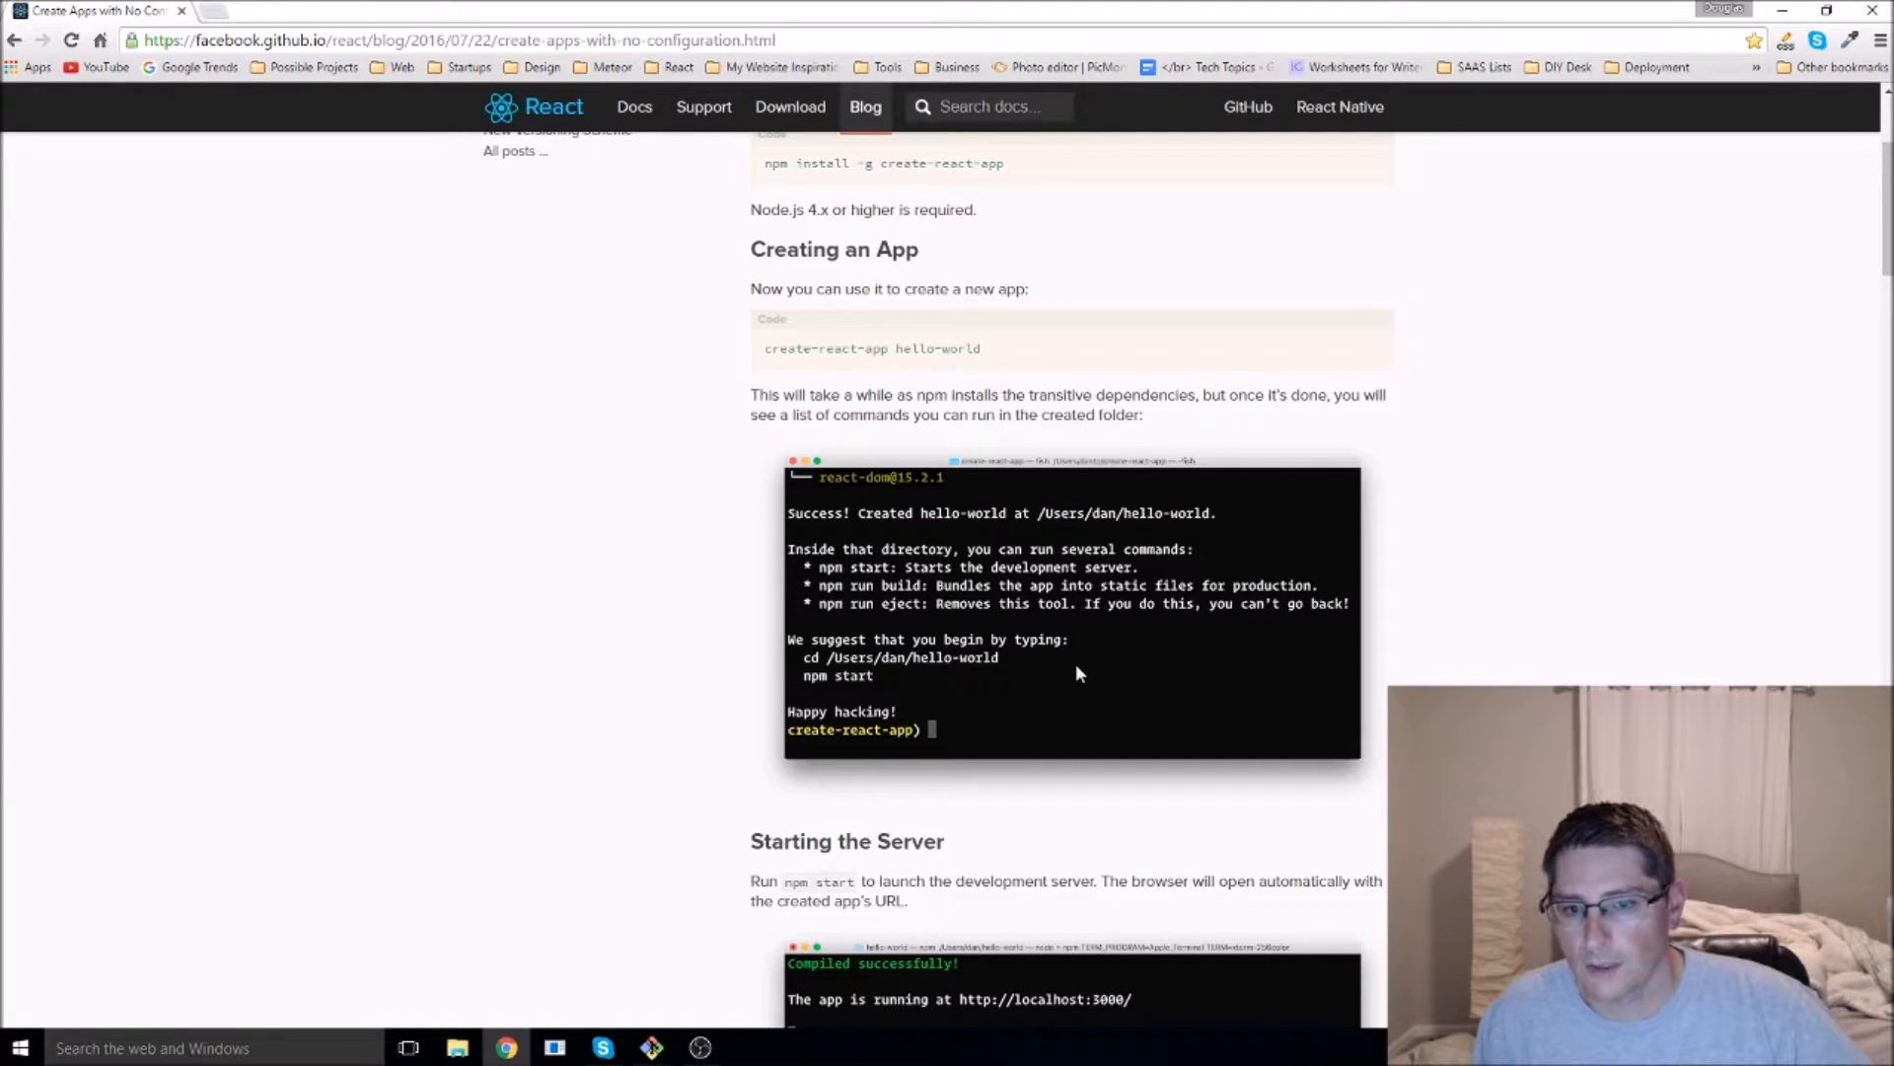
pyautogui.moveTo(1174, 539)
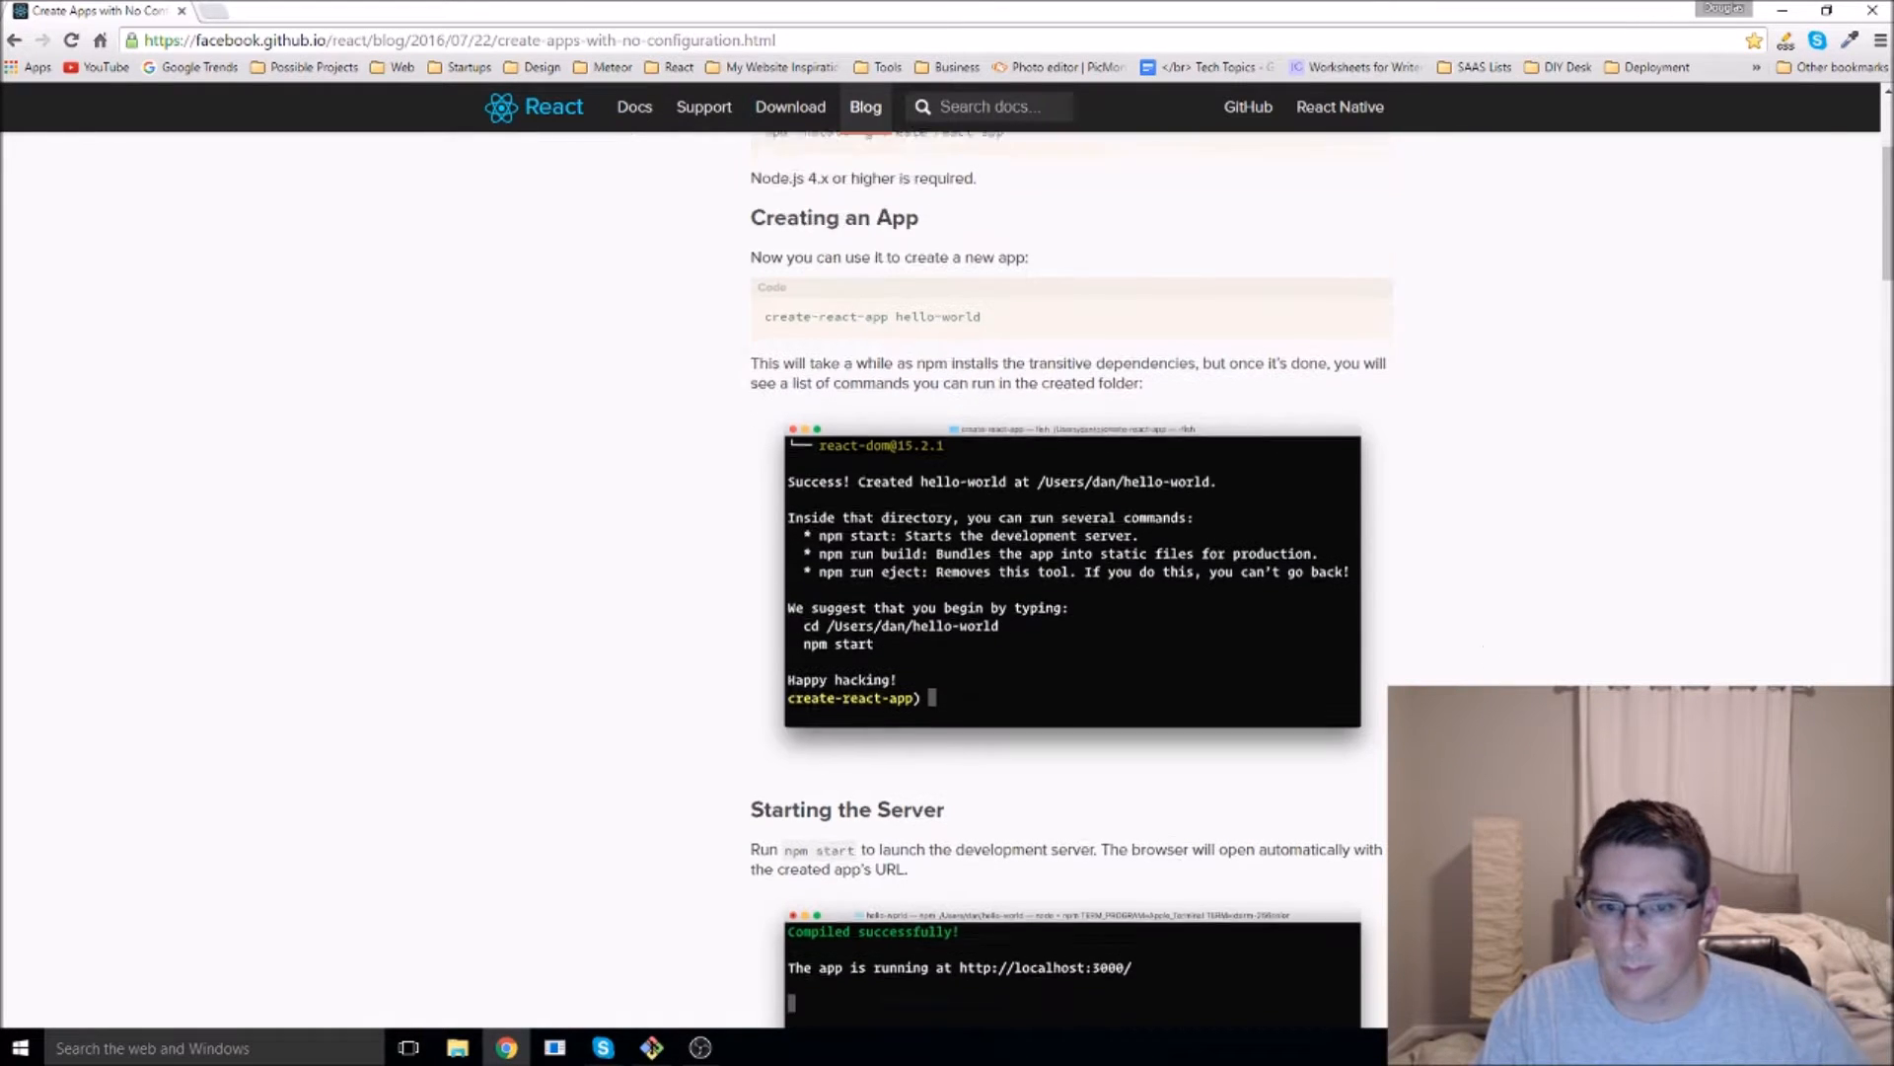
pyautogui.scroll(-3)
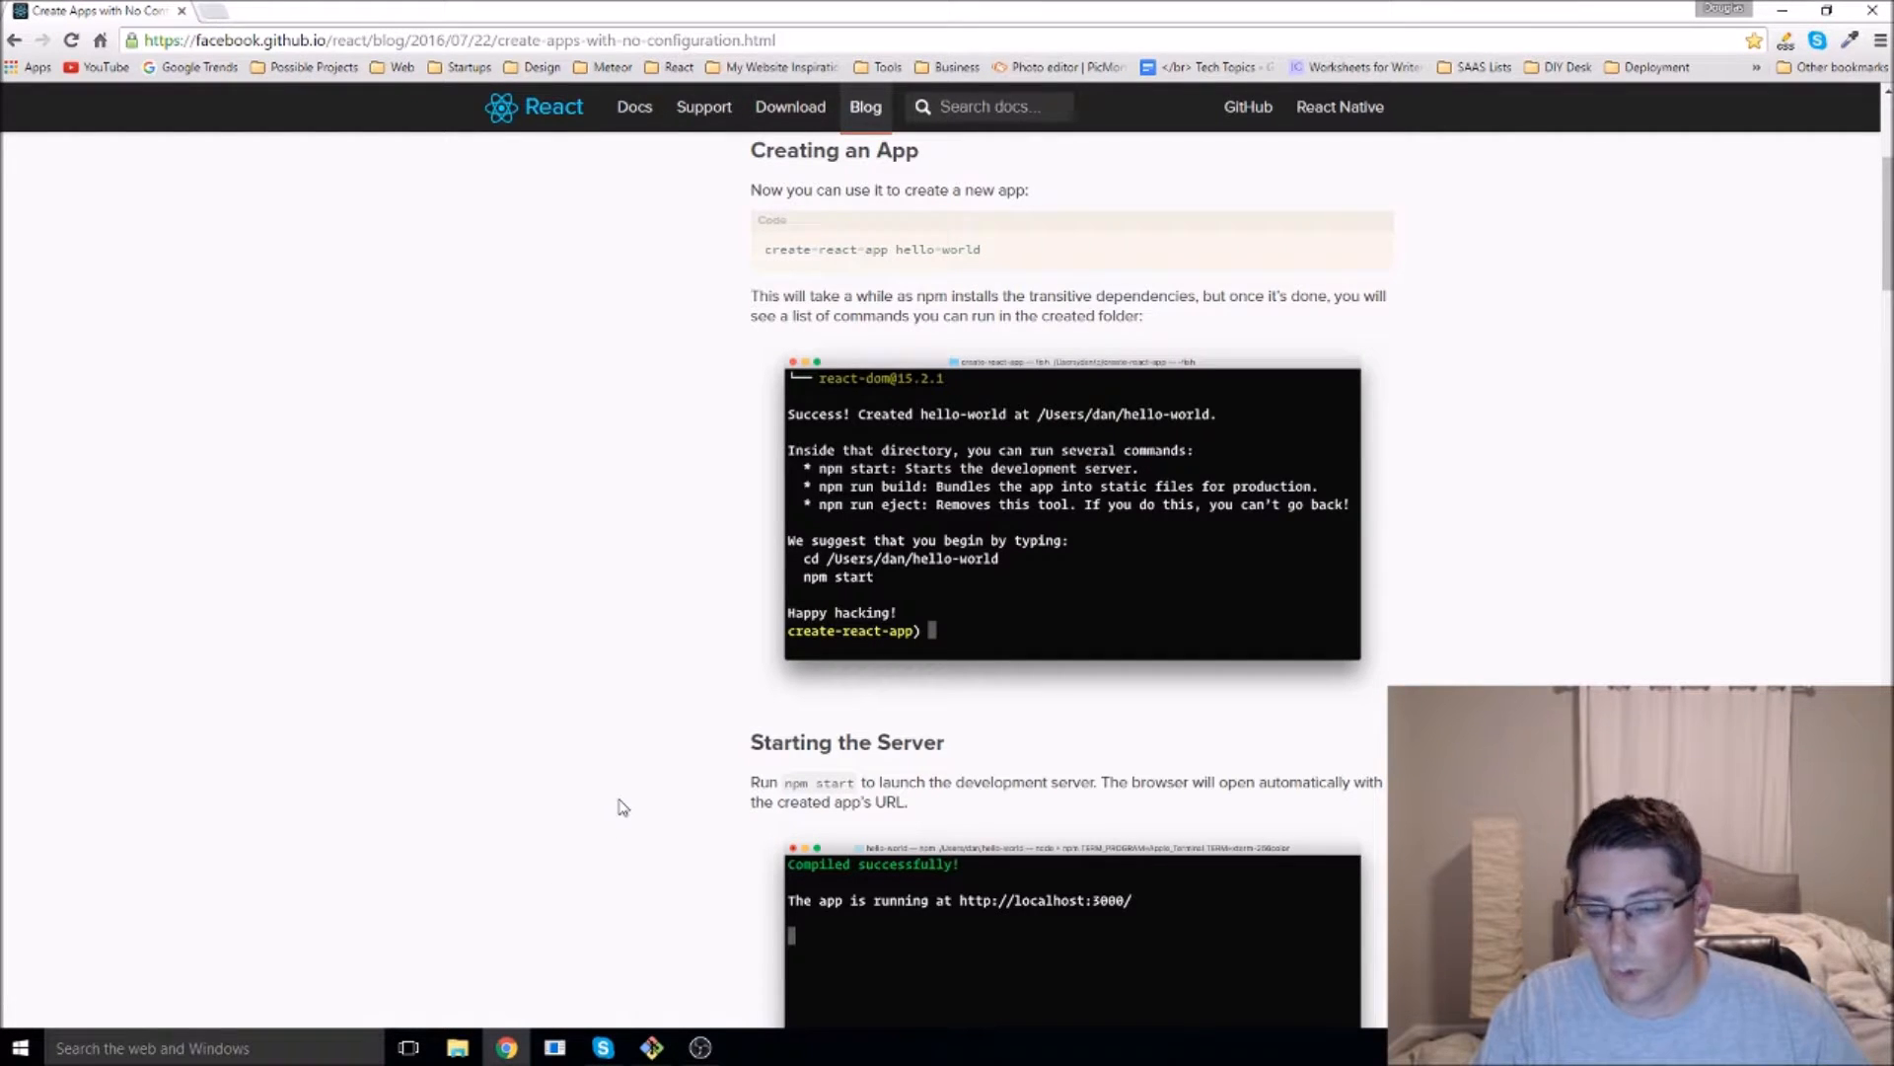
pyautogui.moveTo(625, 854)
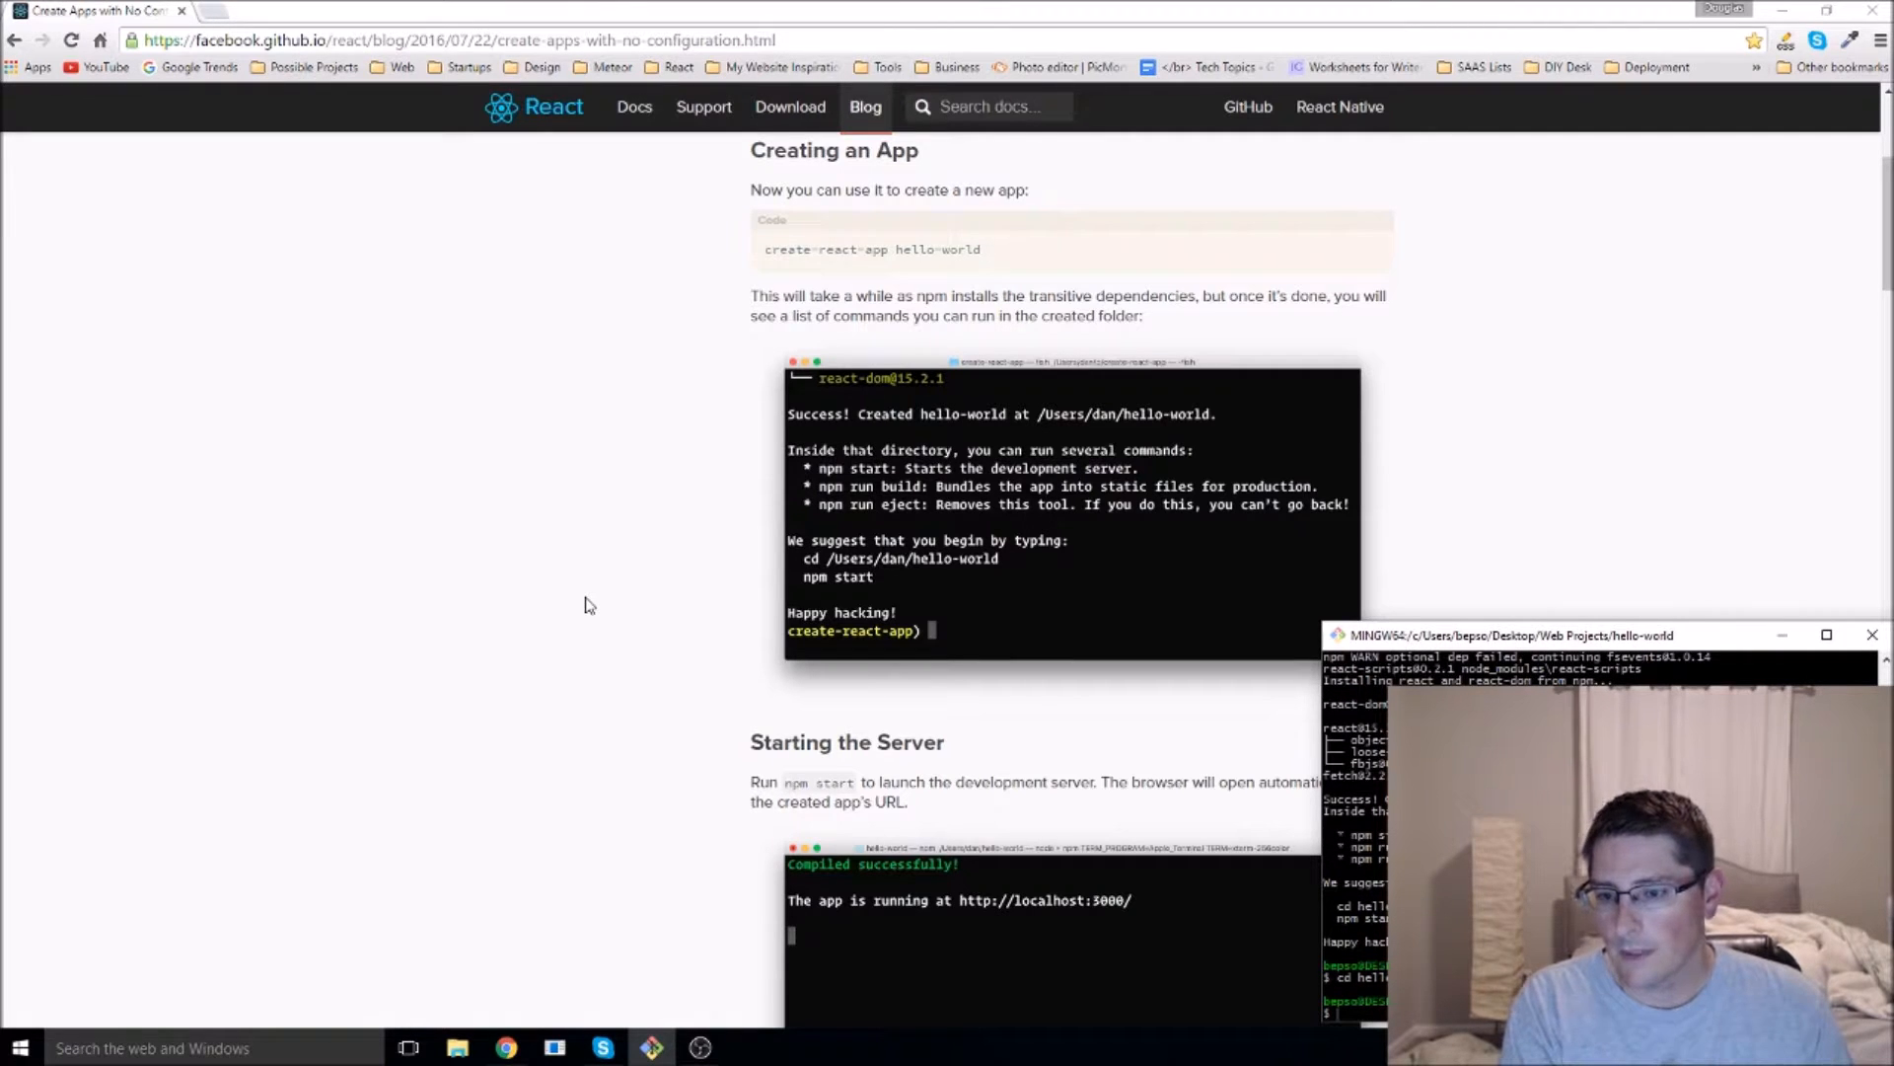
# - Enter the hello-world folder in Git Bash and switch to Atom
pyautogui.write('npm s')
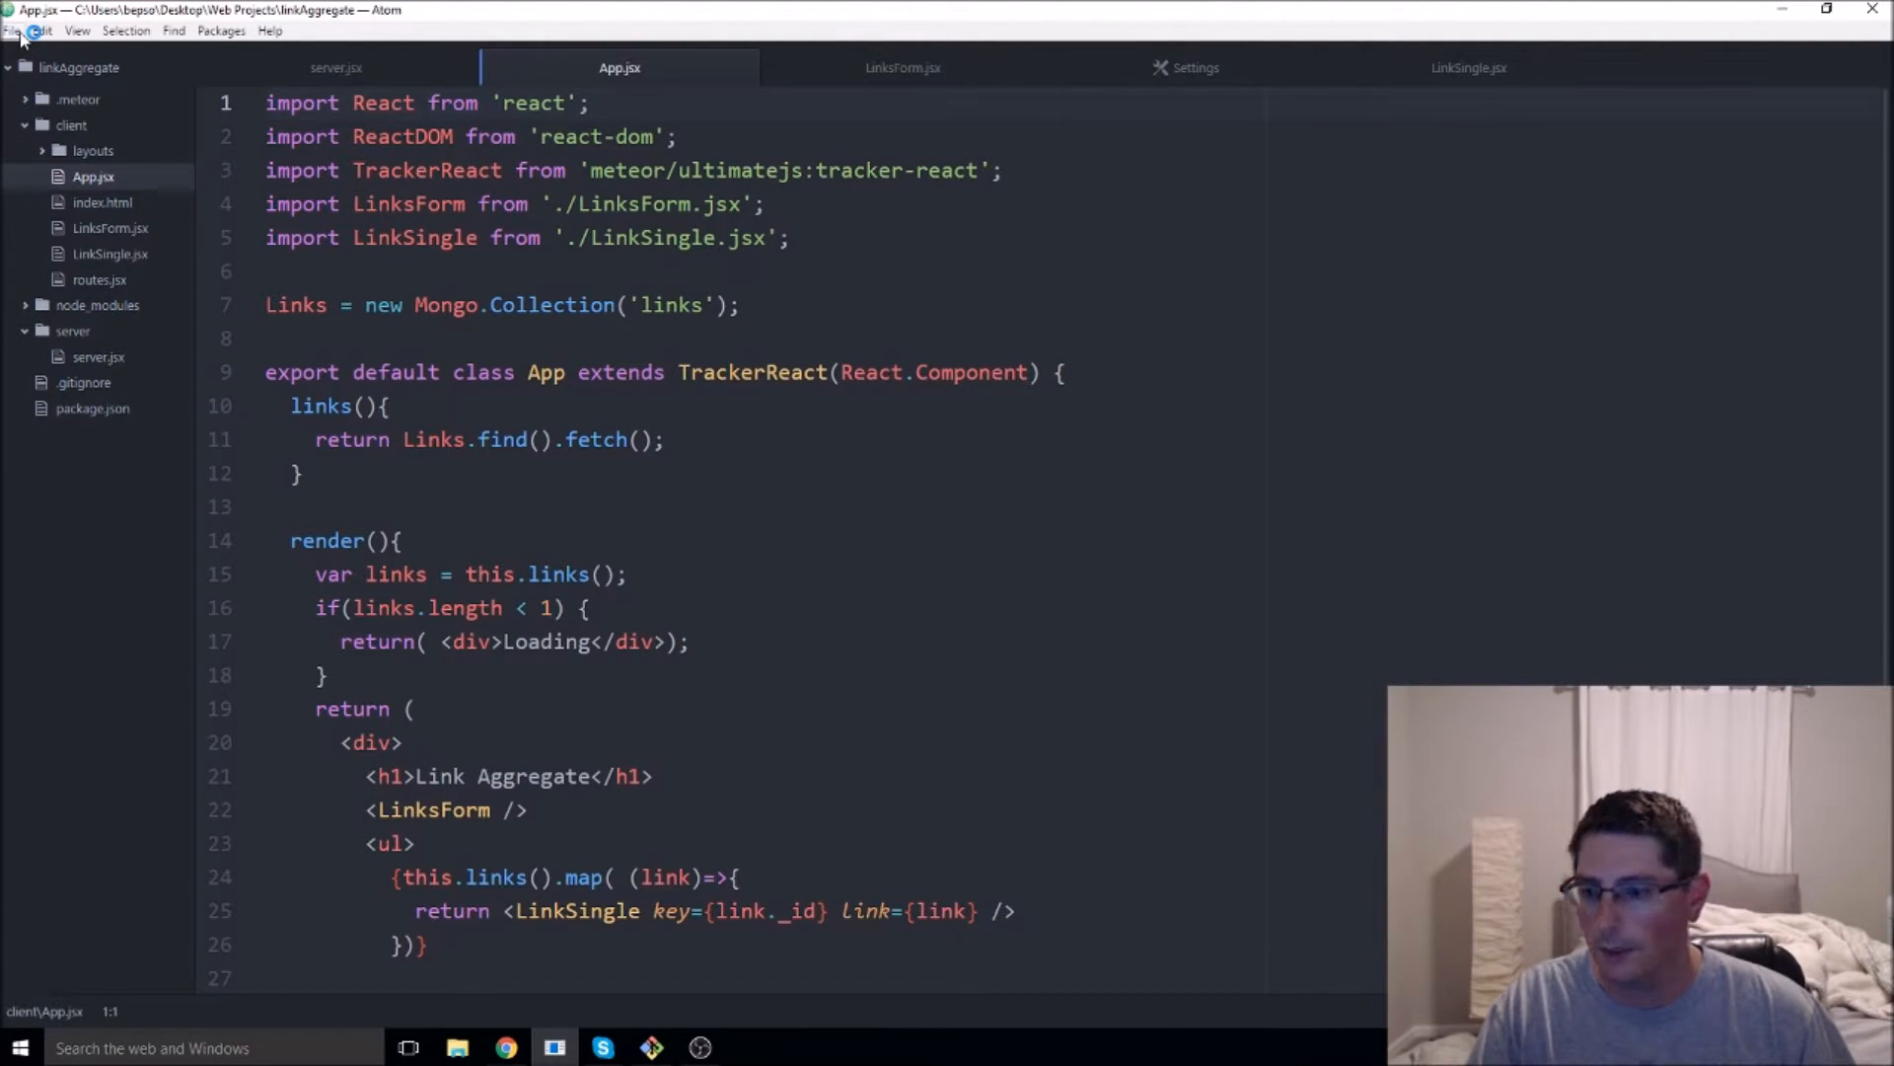
# - Remove the linkAggregate project folder and open the hello-world folder instead
pyautogui.rightClick(79, 66)
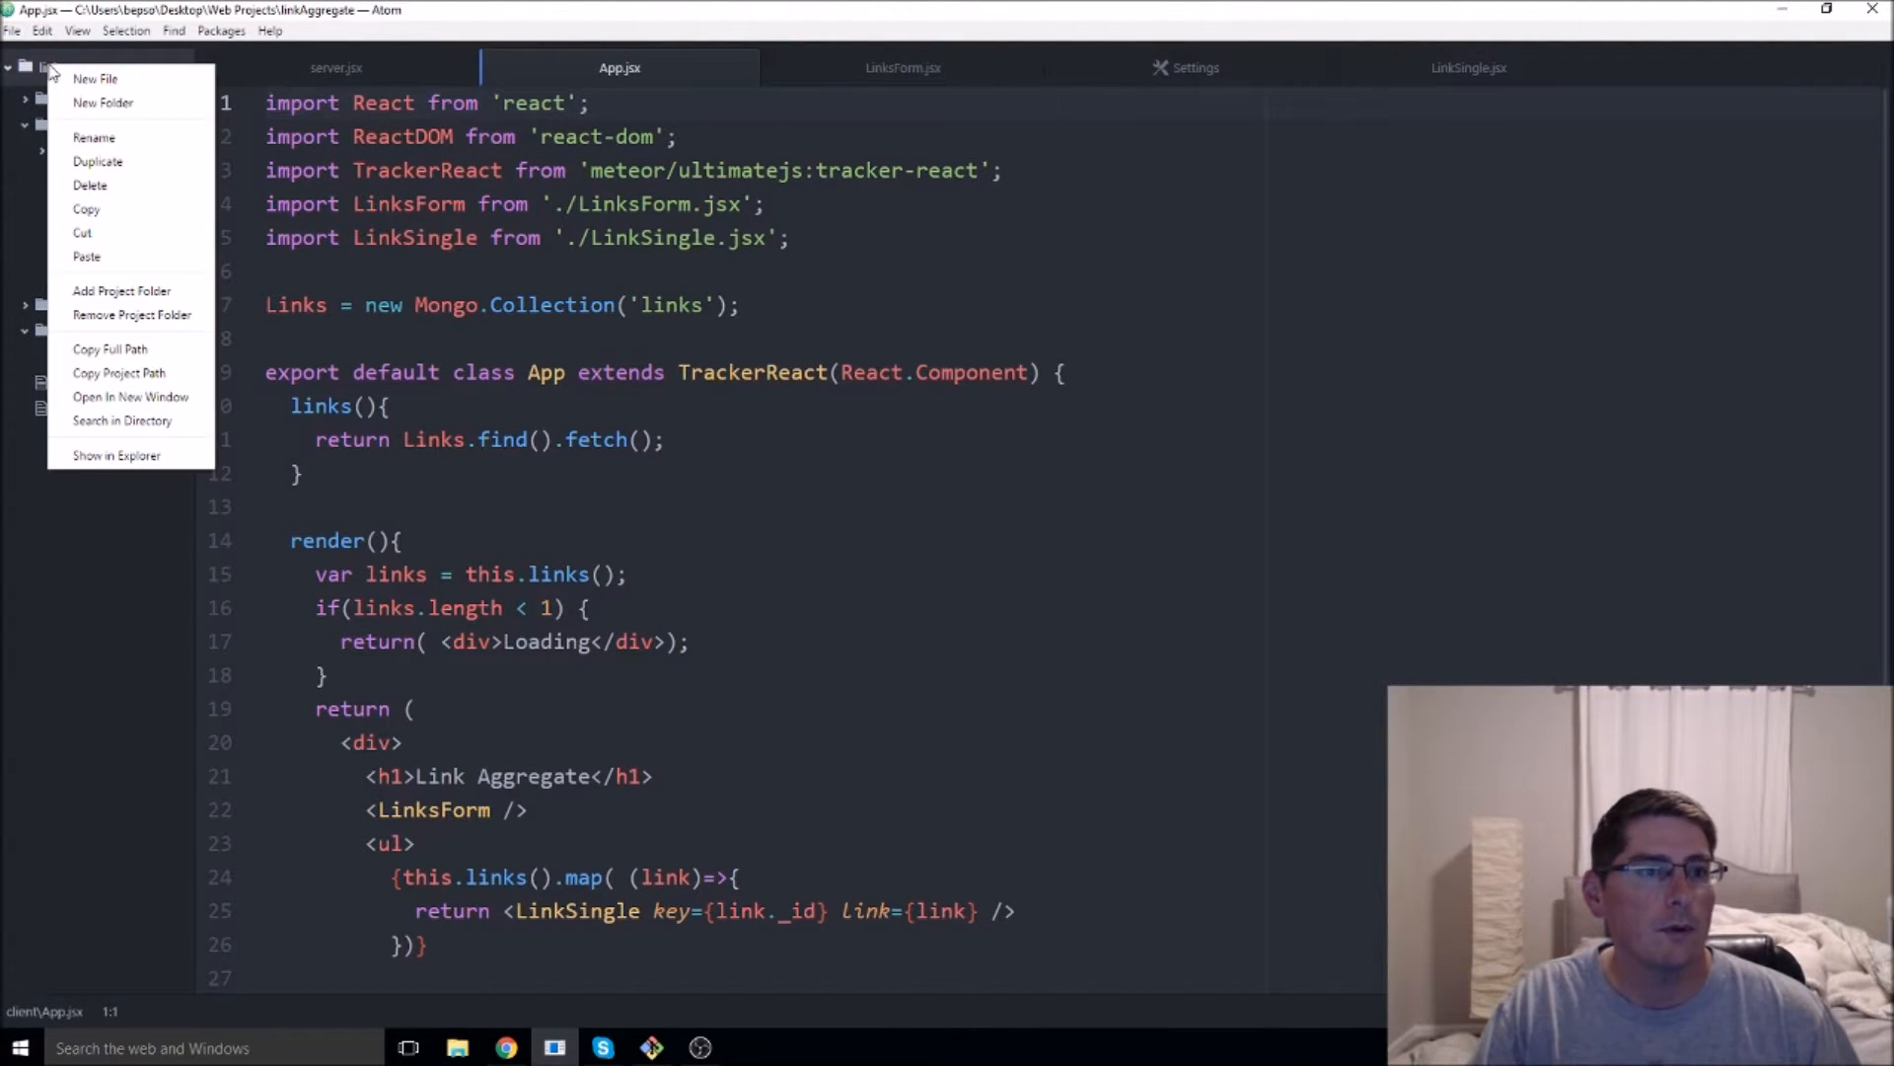
pyautogui.moveTo(131, 313)
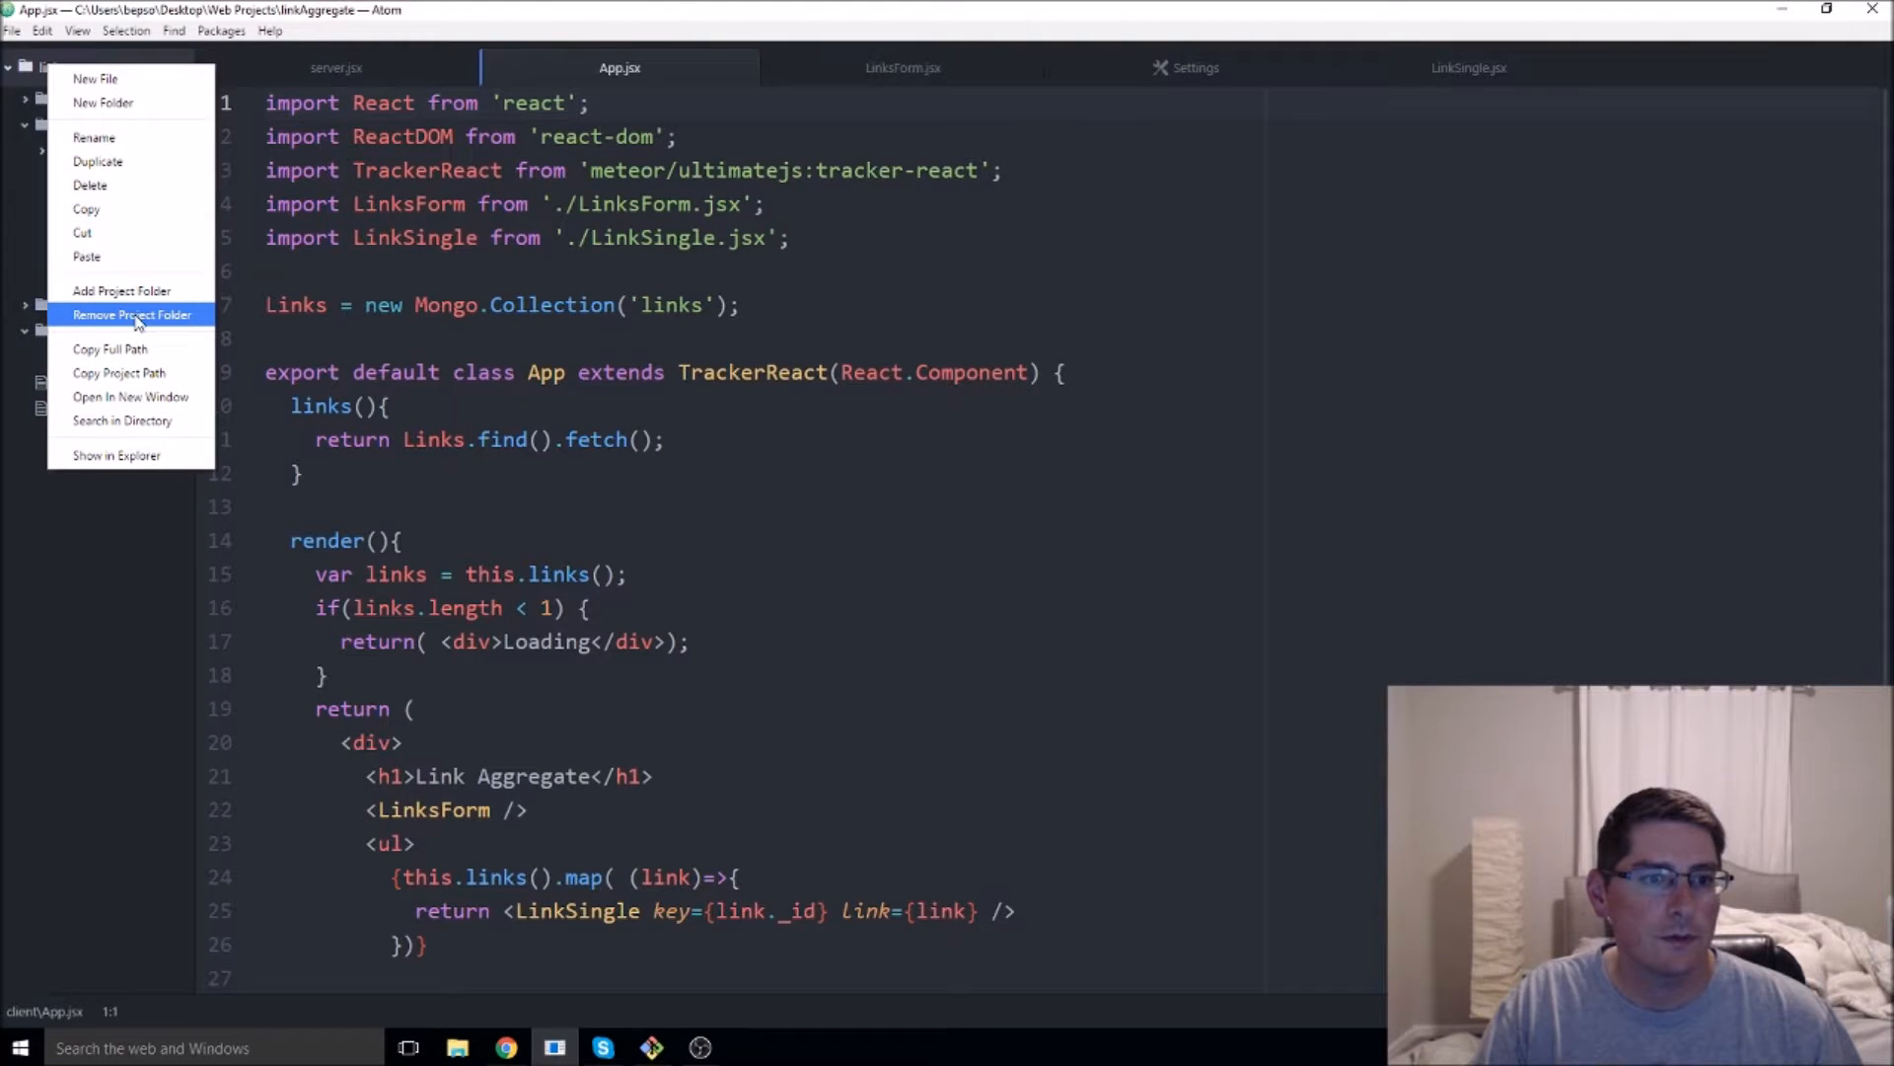
pyautogui.click(12, 30)
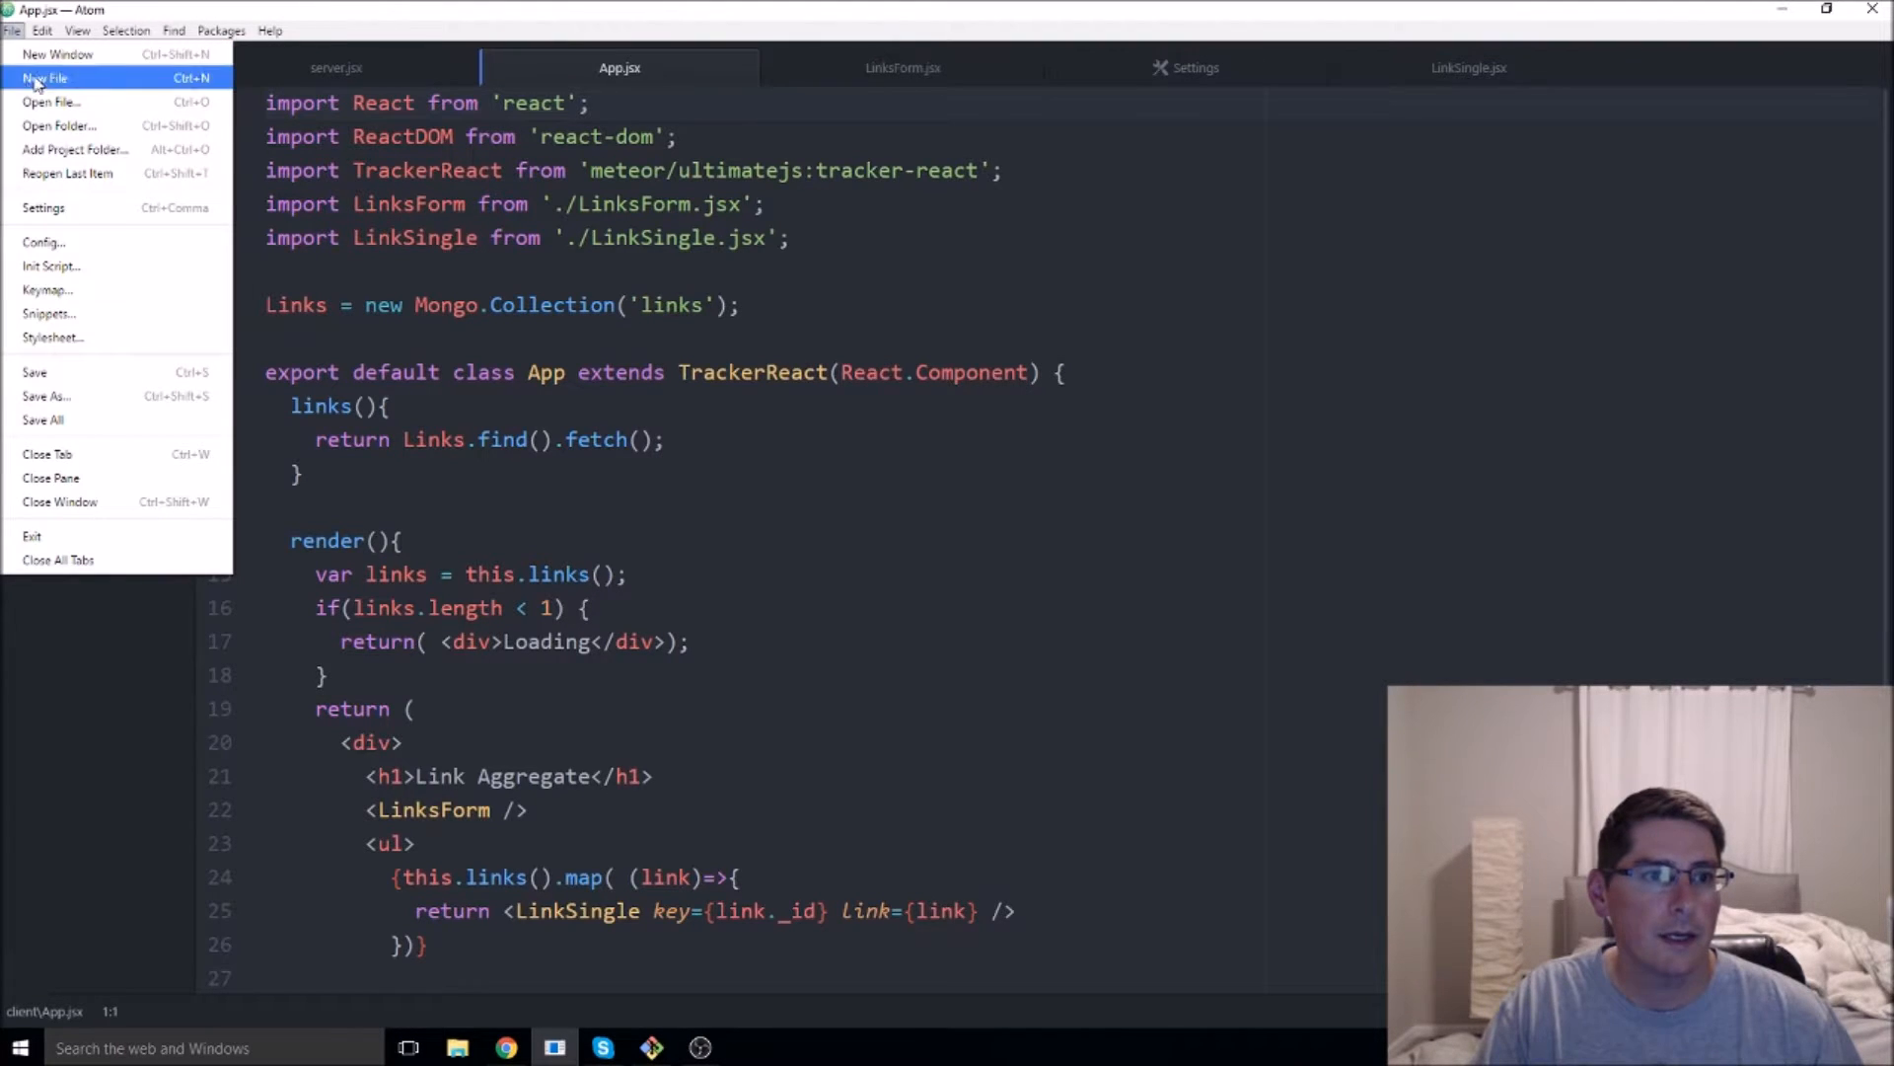
pyautogui.click(58, 101)
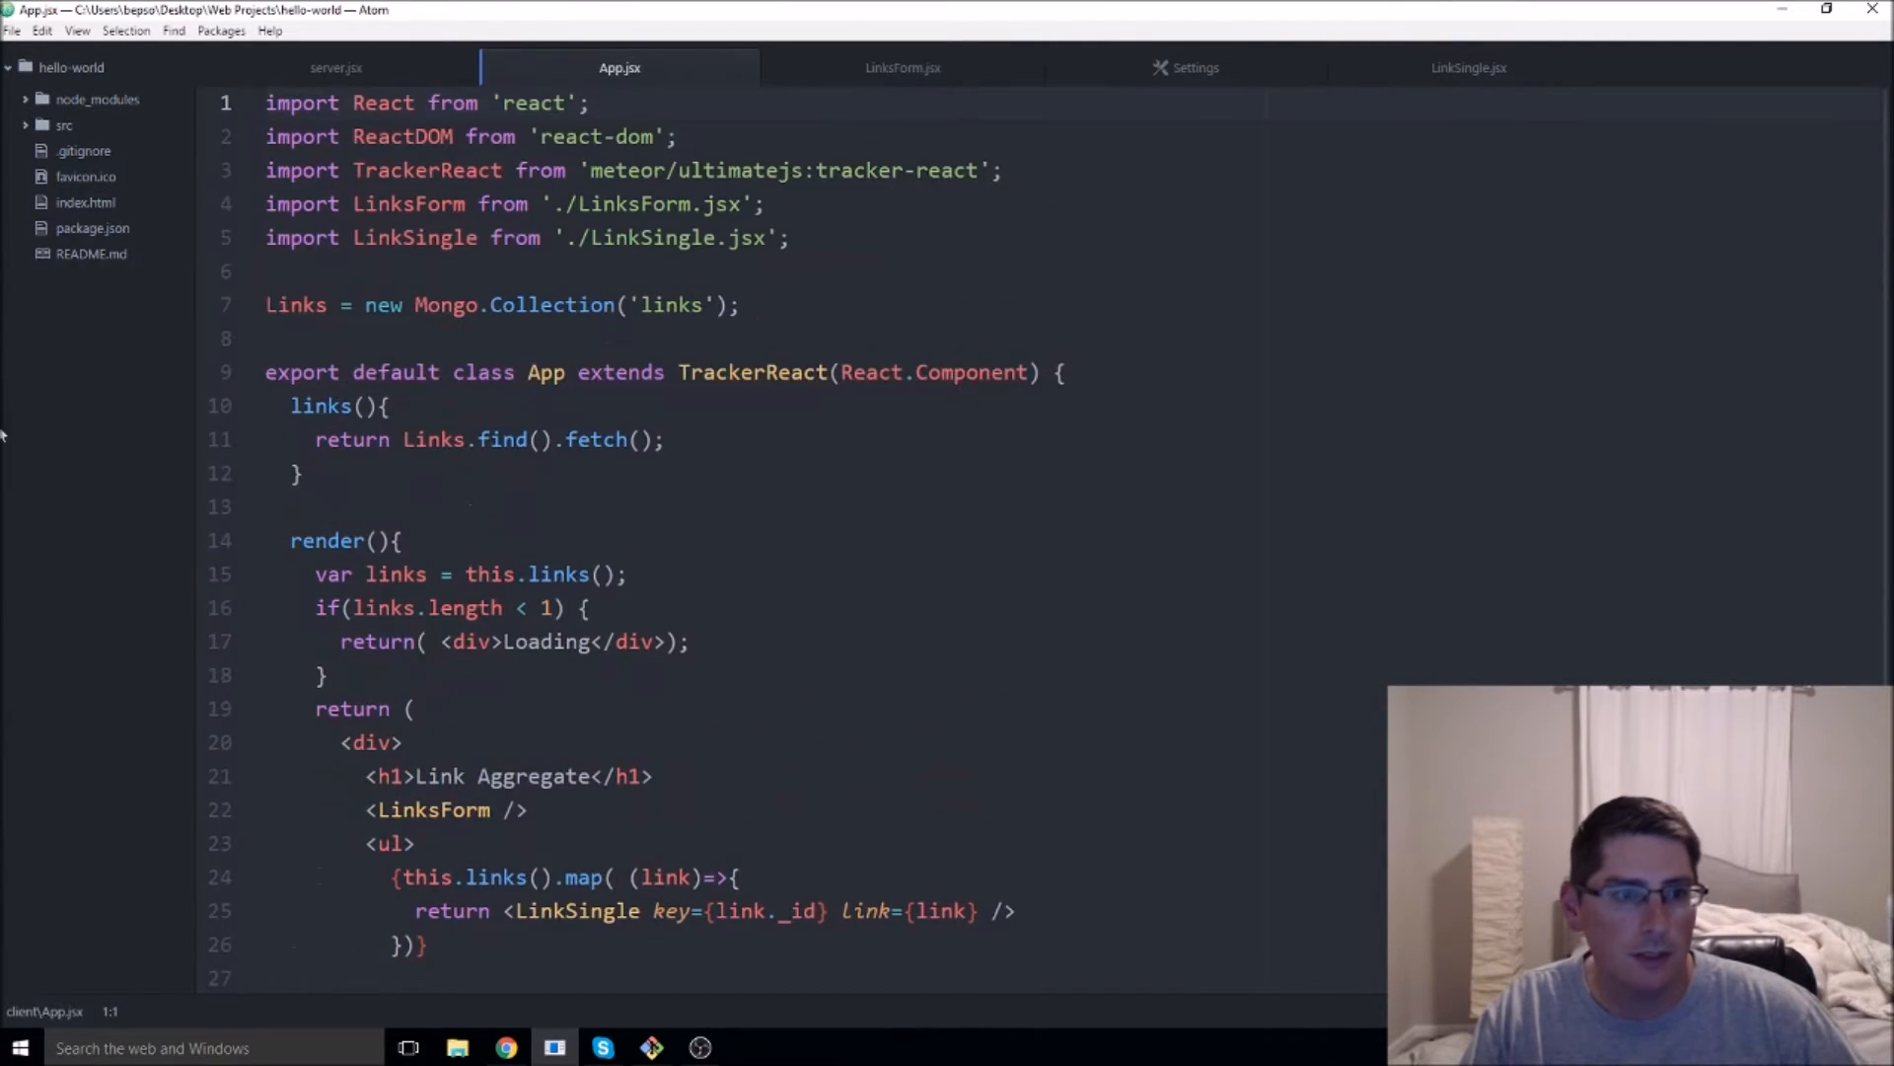
# - View the index.html template, then open src/index.js
pyautogui.click(64, 125)
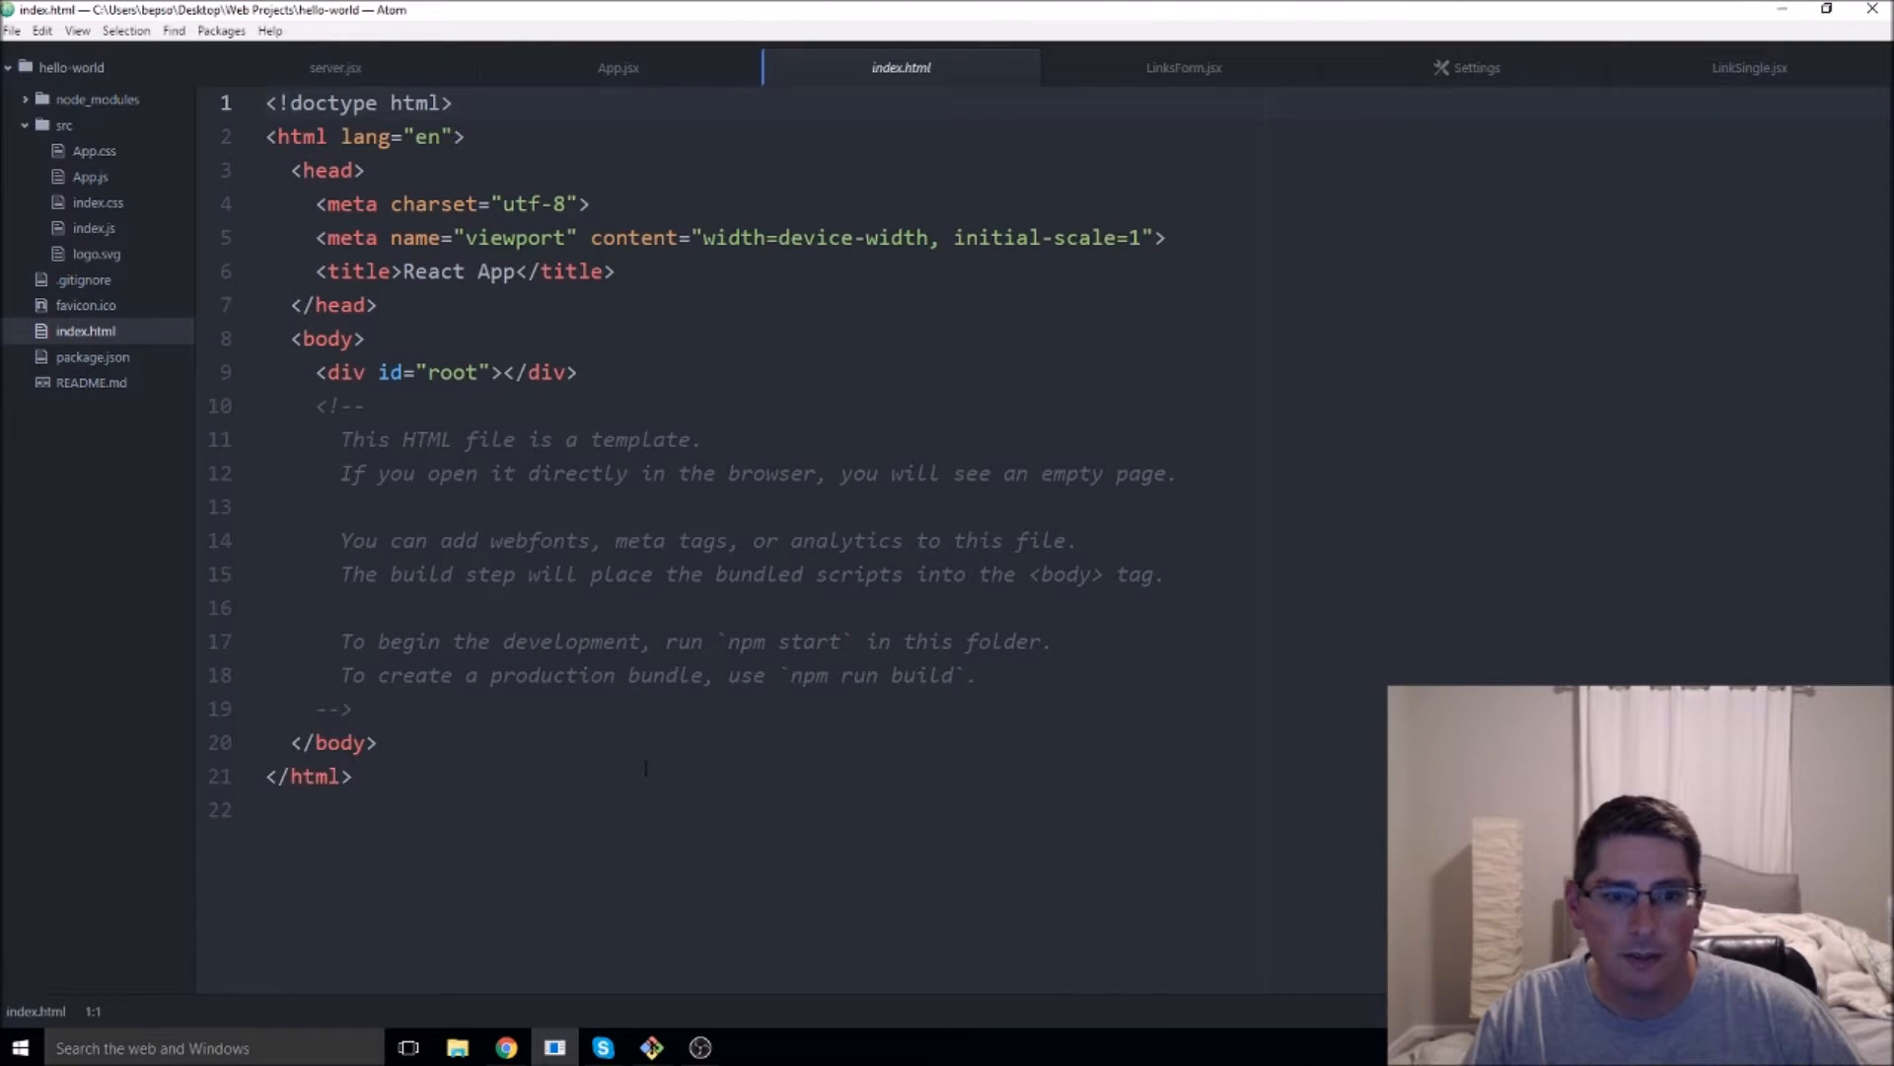
pyautogui.moveTo(91, 287)
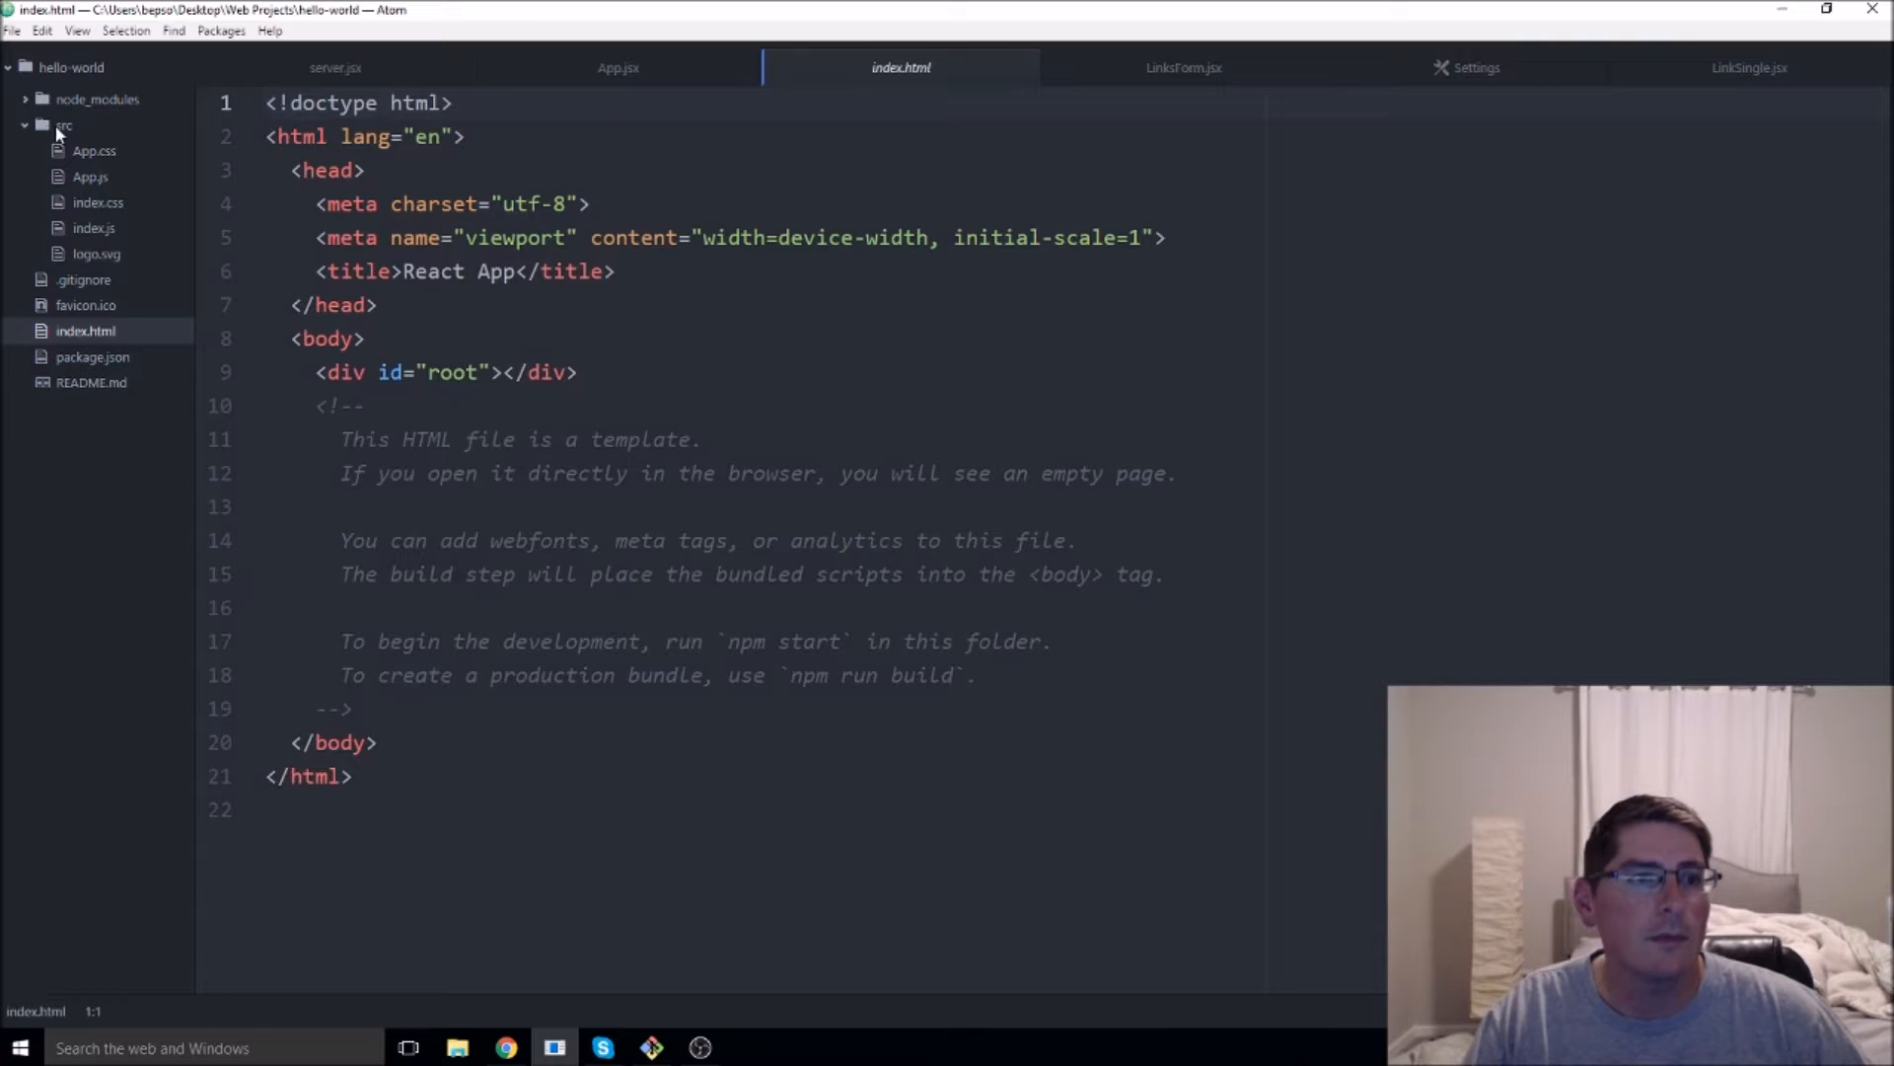
pyautogui.click(93, 228)
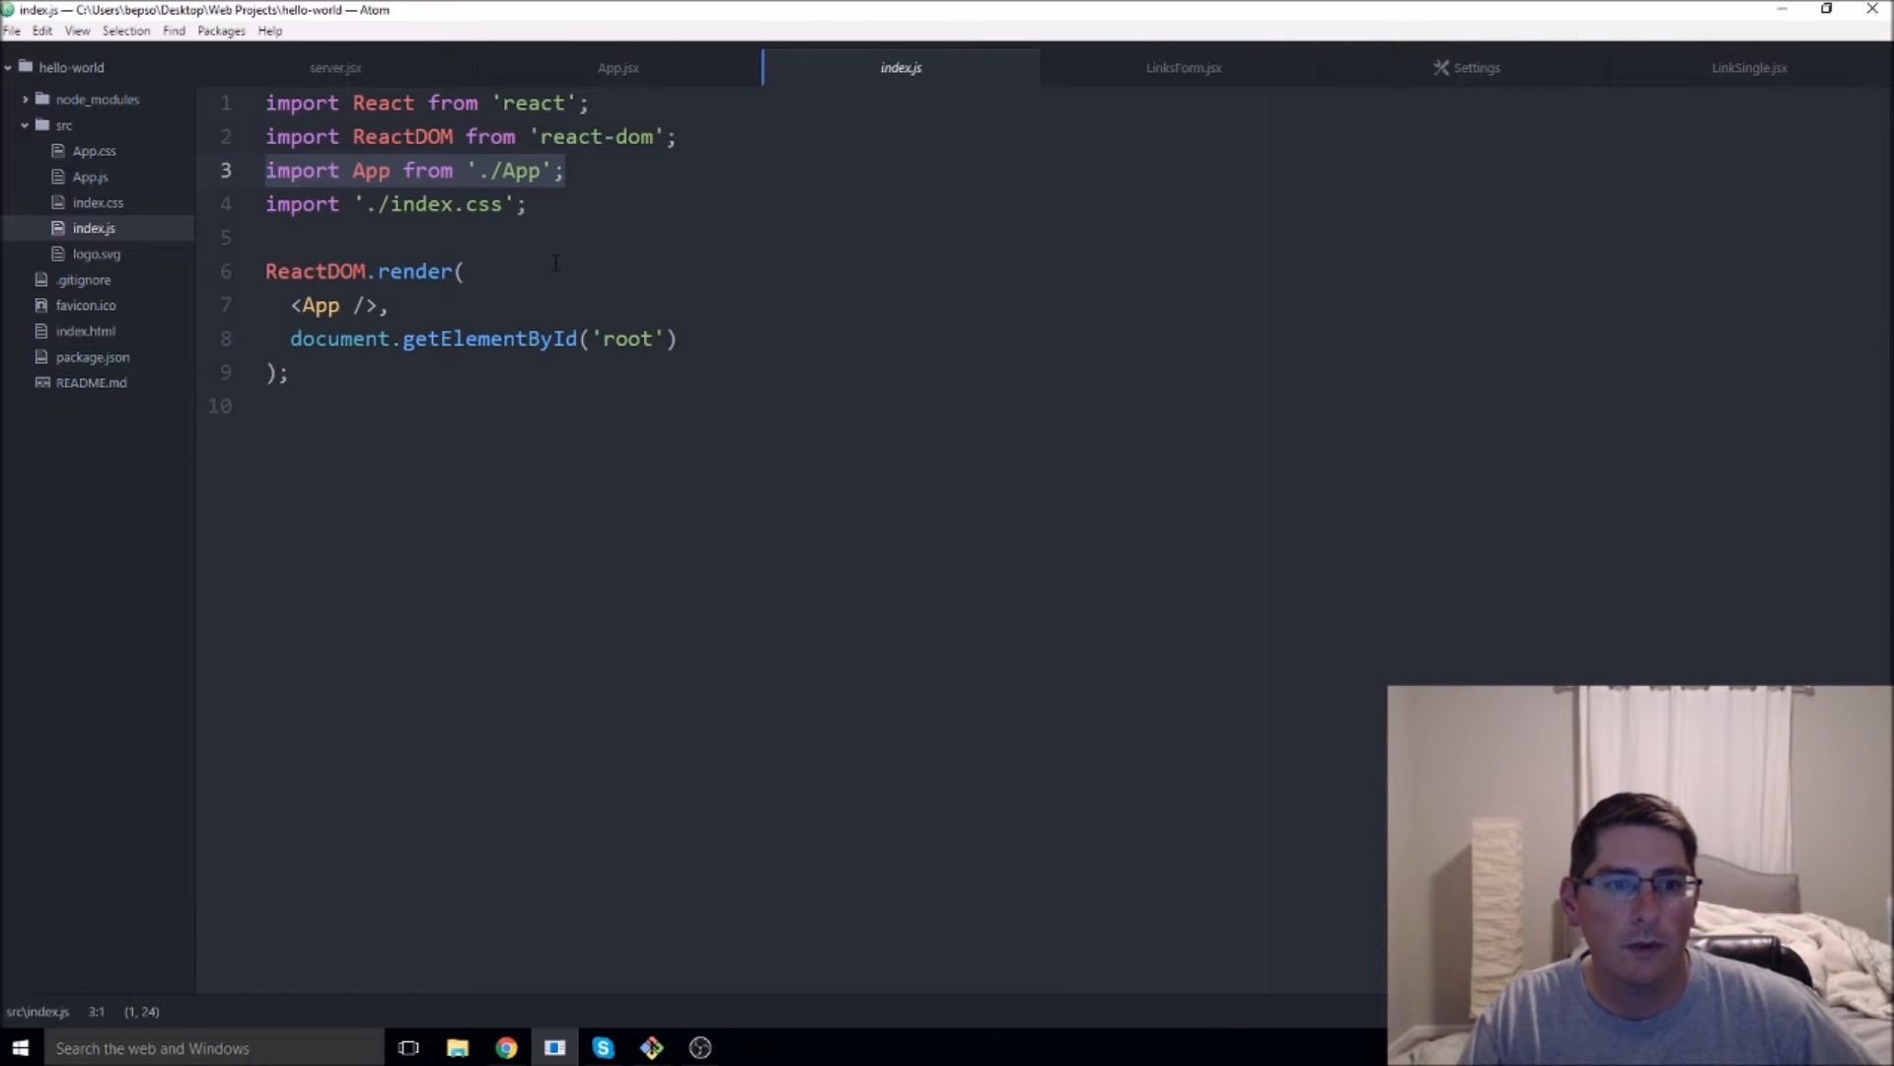
pyautogui.moveTo(407, 443)
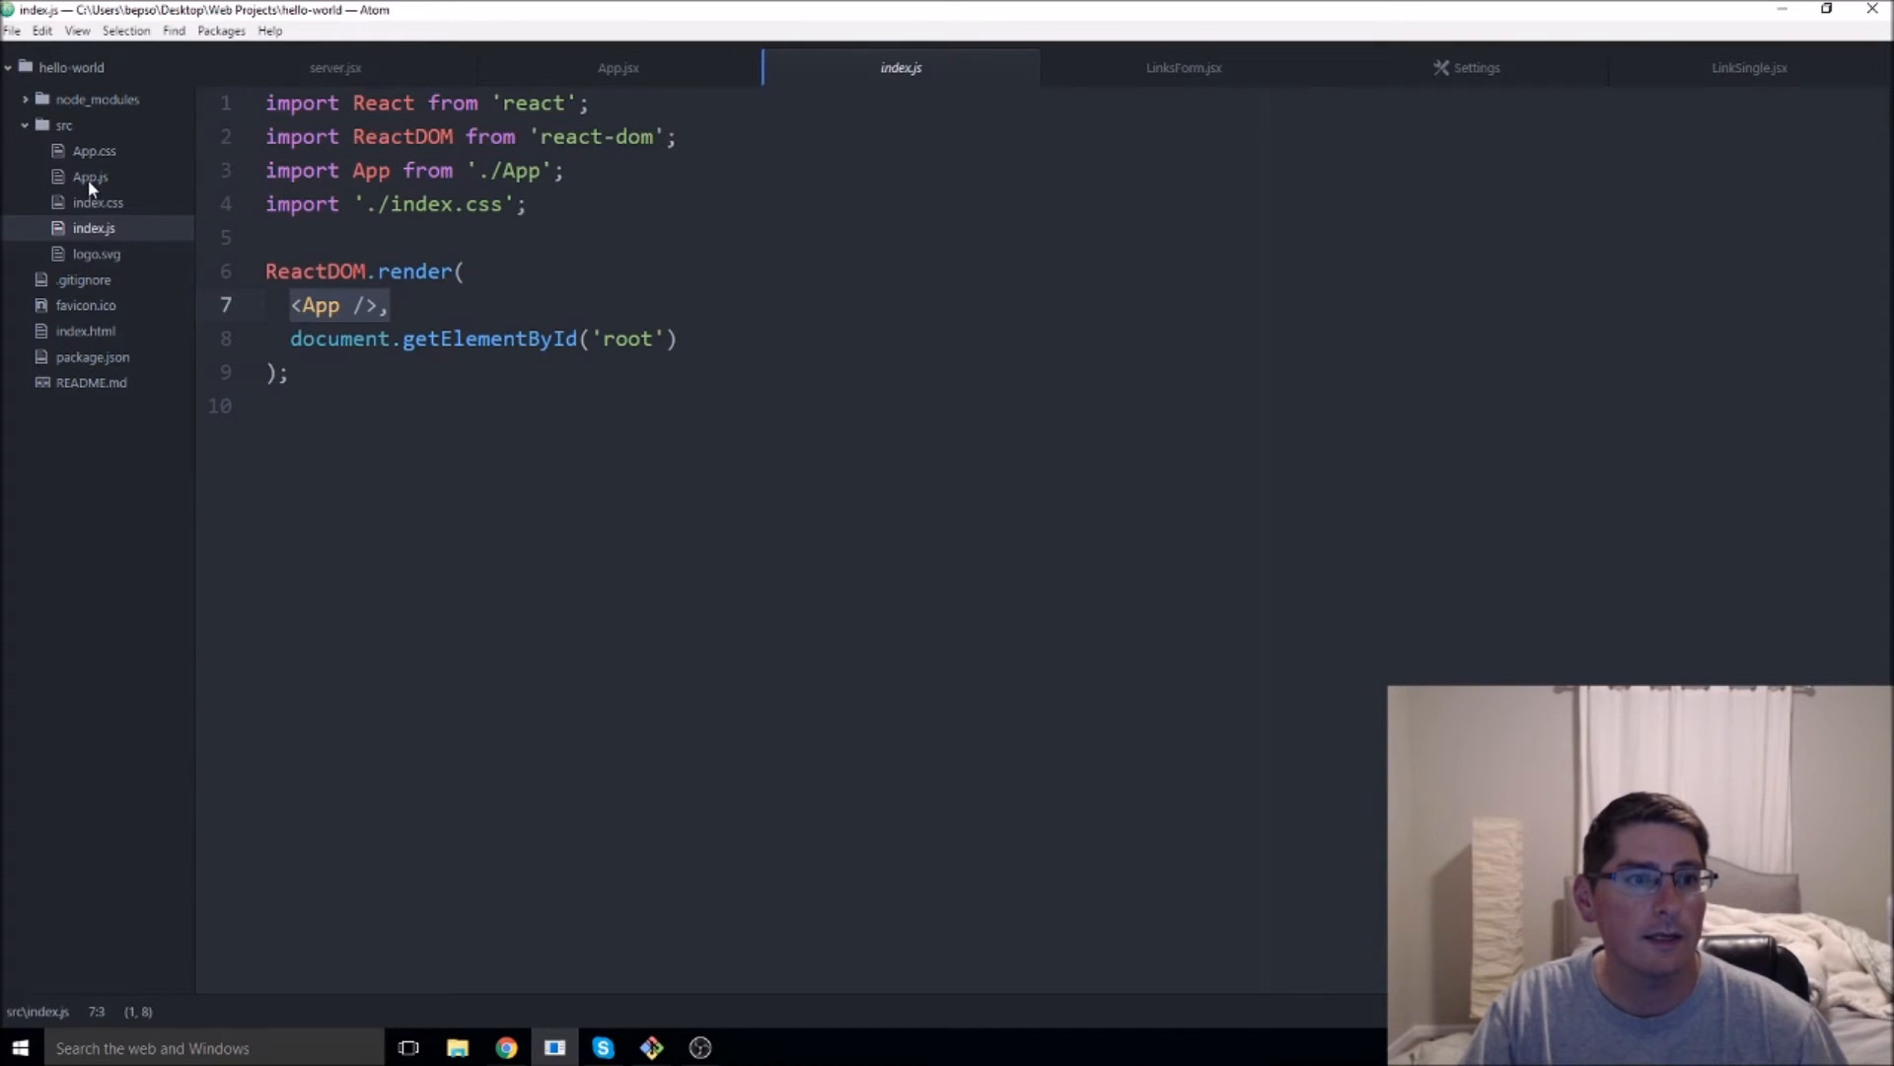
# - Open src/App.js showing the Welcome to React header markup
pyautogui.click(90, 176)
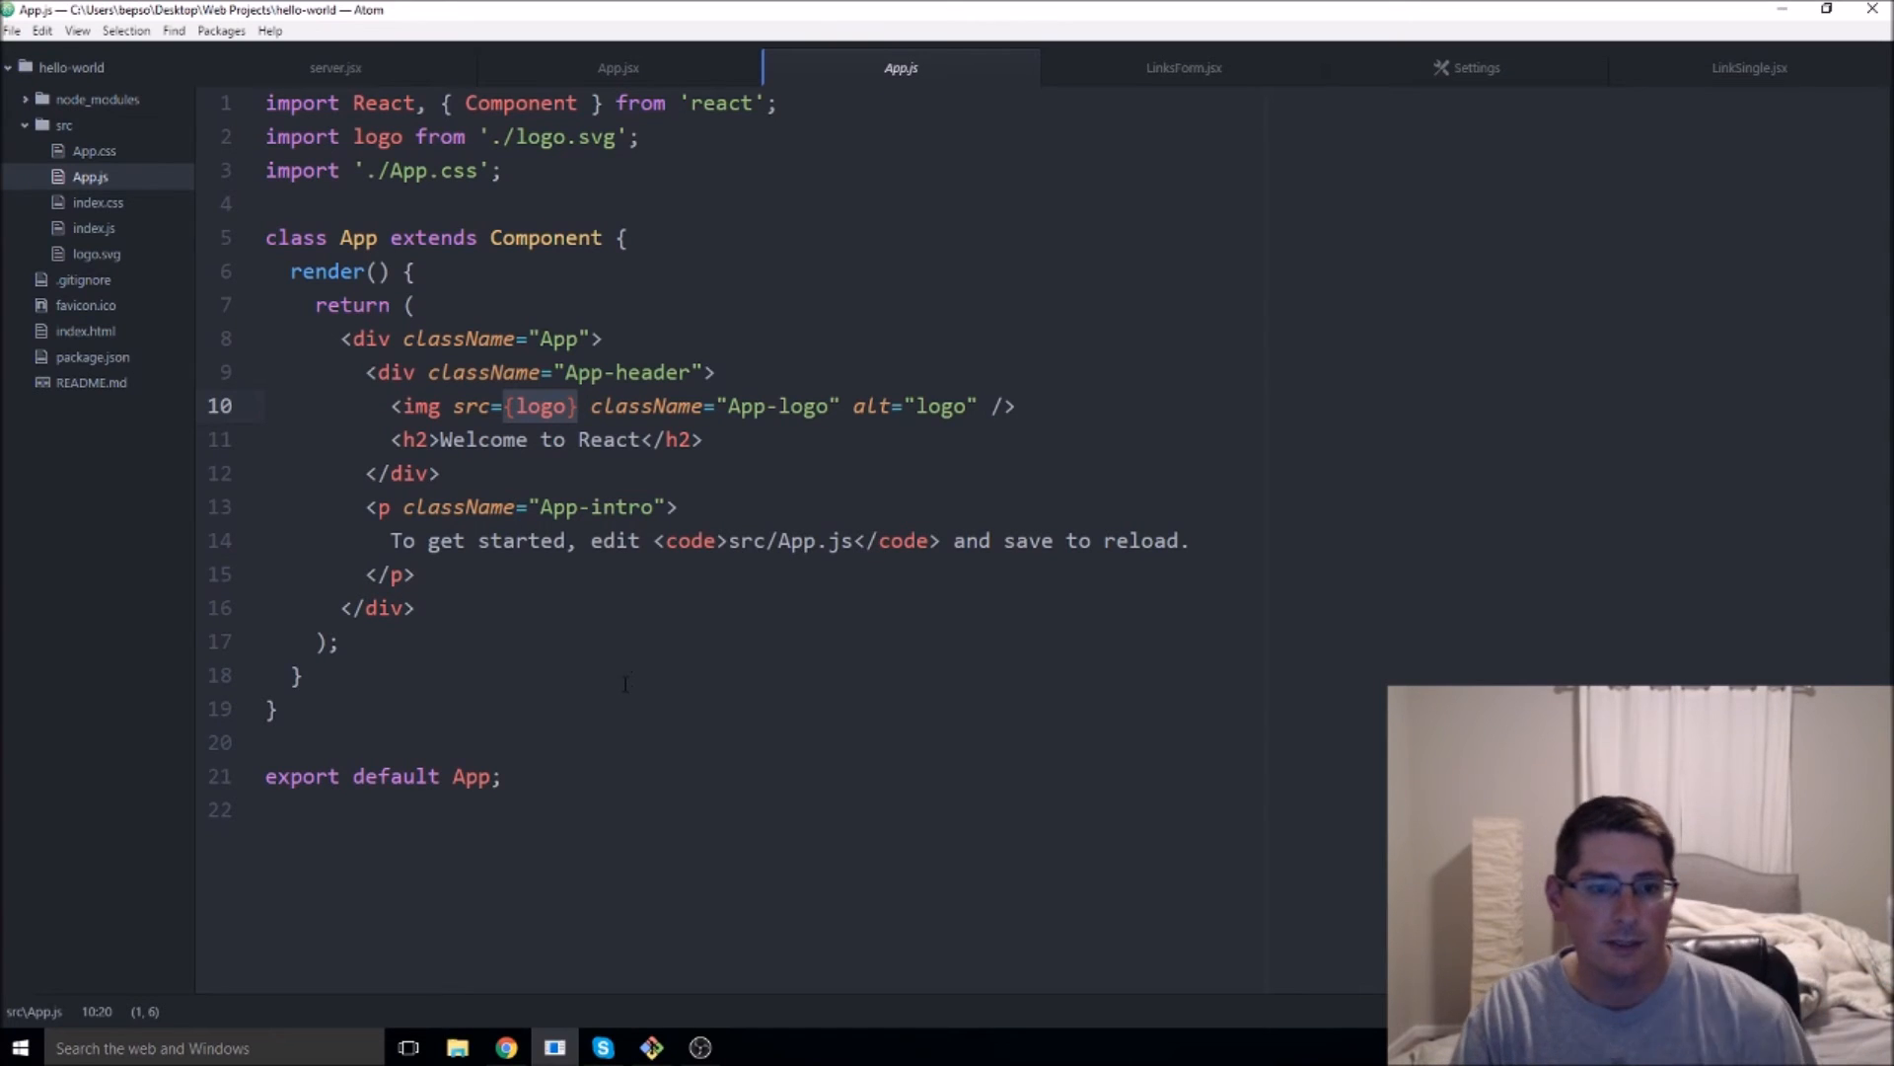
pyautogui.moveTo(625, 642)
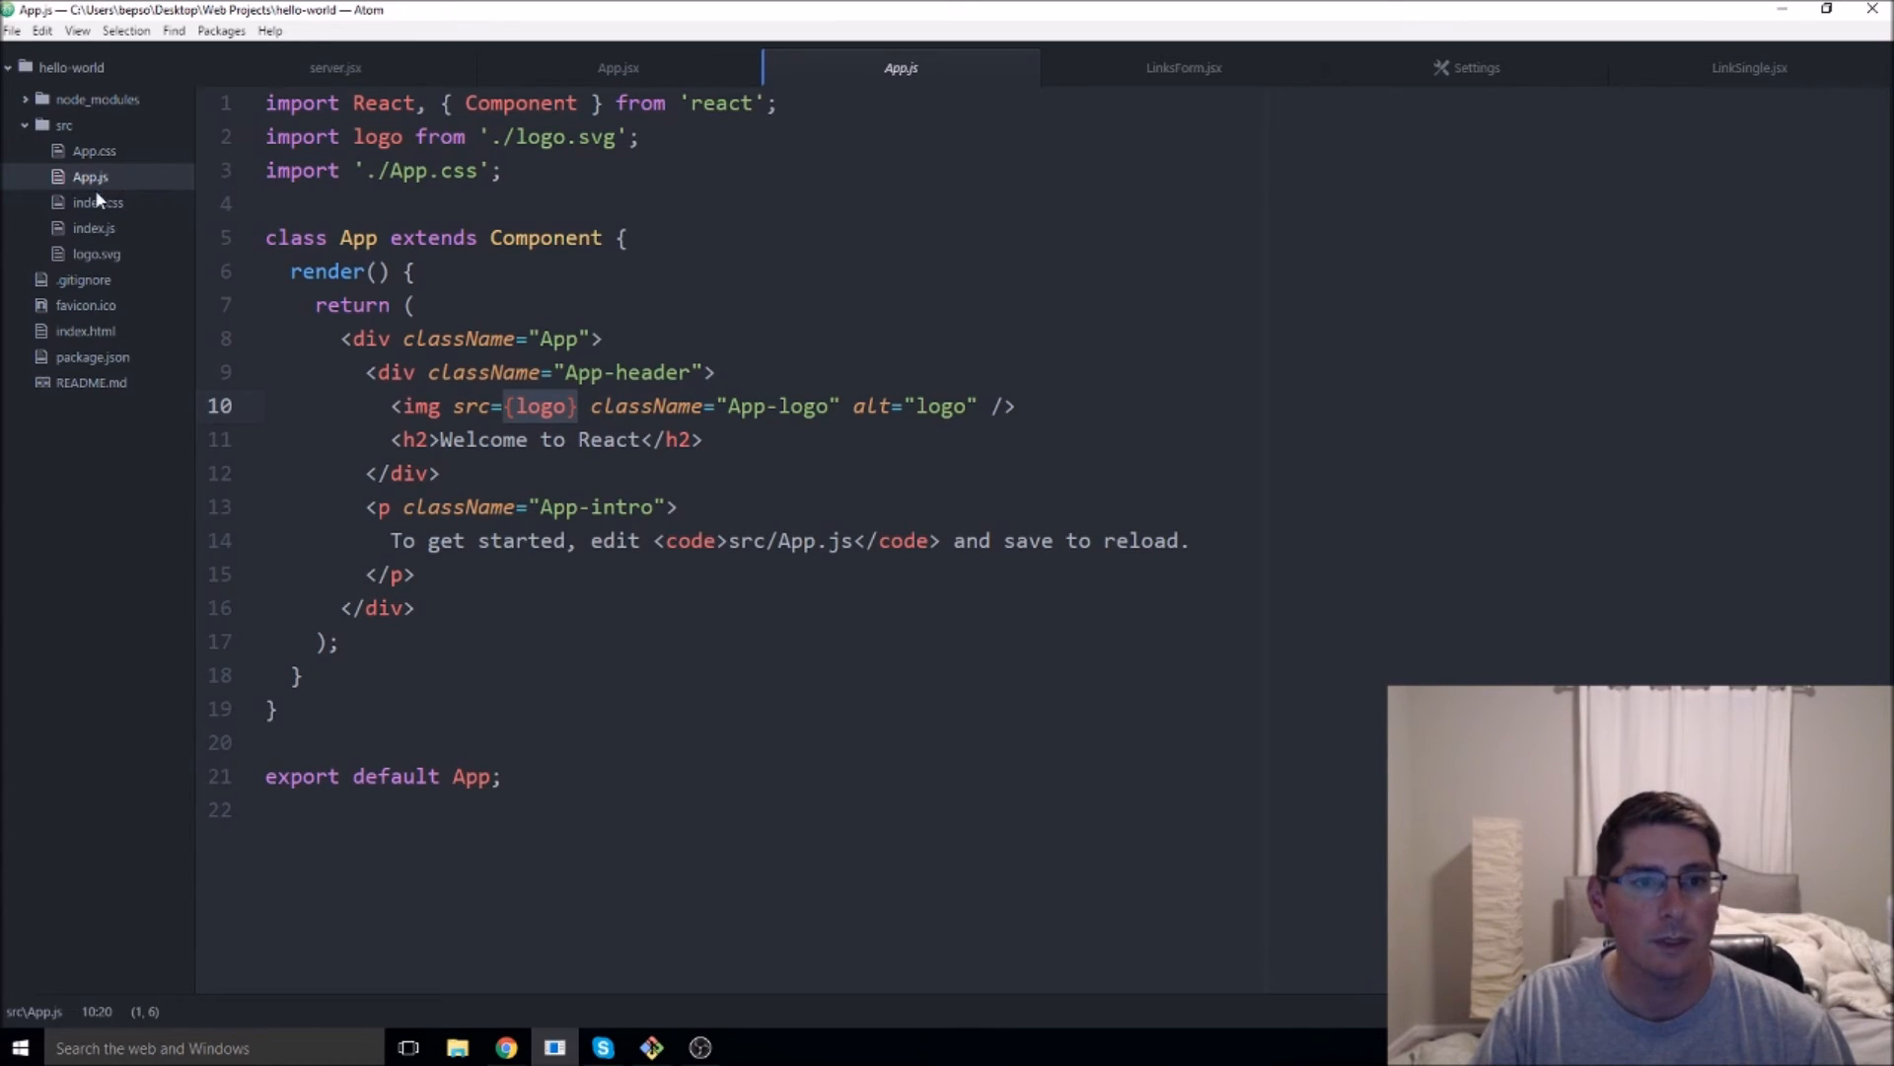
pyautogui.moveTo(6, 861)
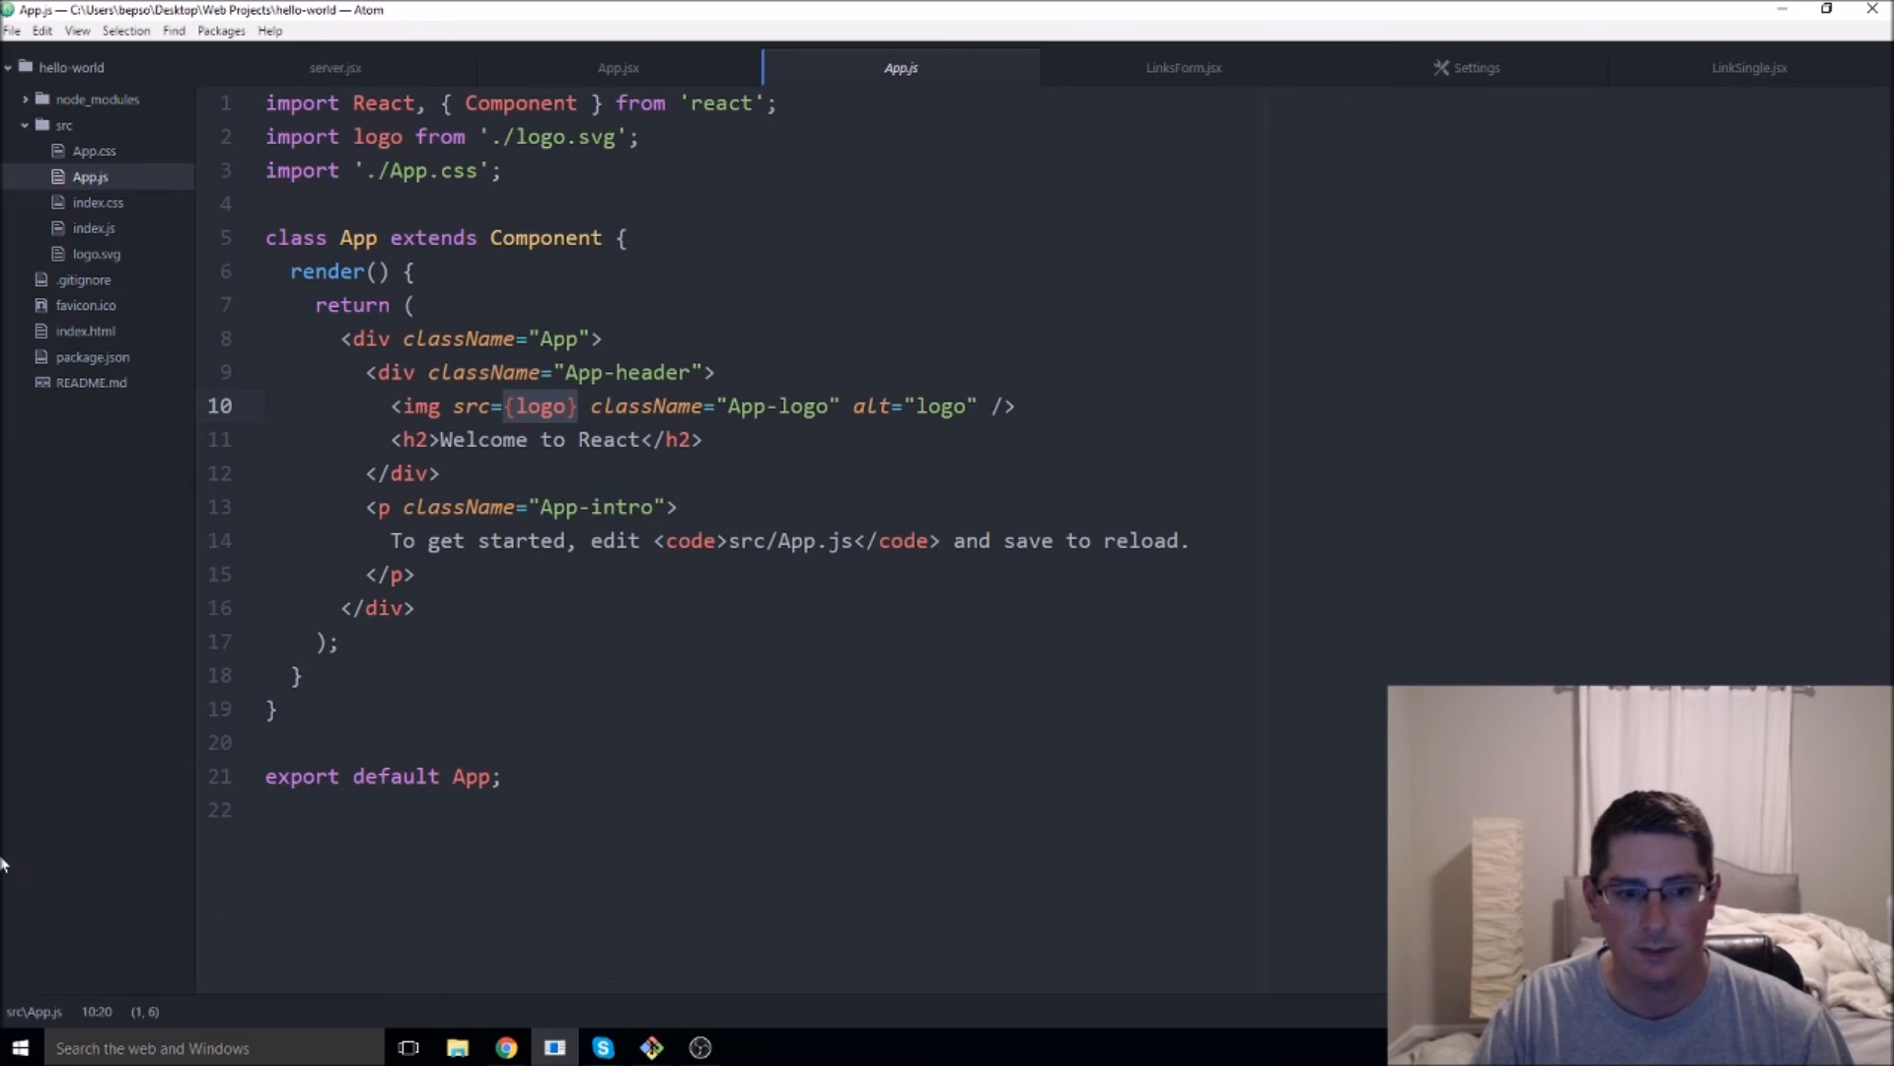